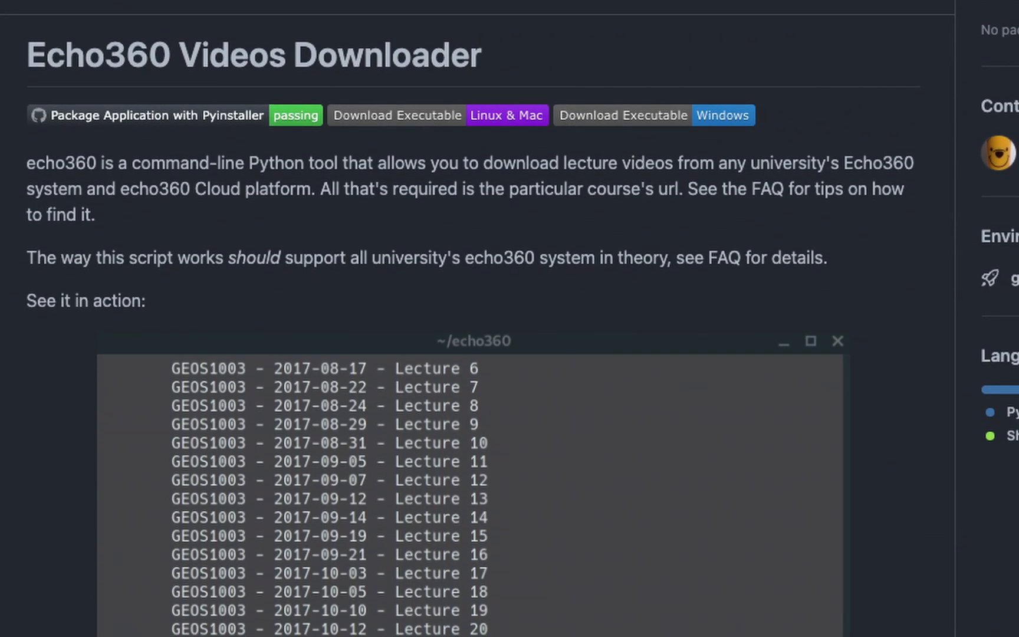
Run git --version, python3 --version and ffmpeg to check the installed tools
{"action": "scroll", "scroll_direction": "down", "scroll_amount": 3}
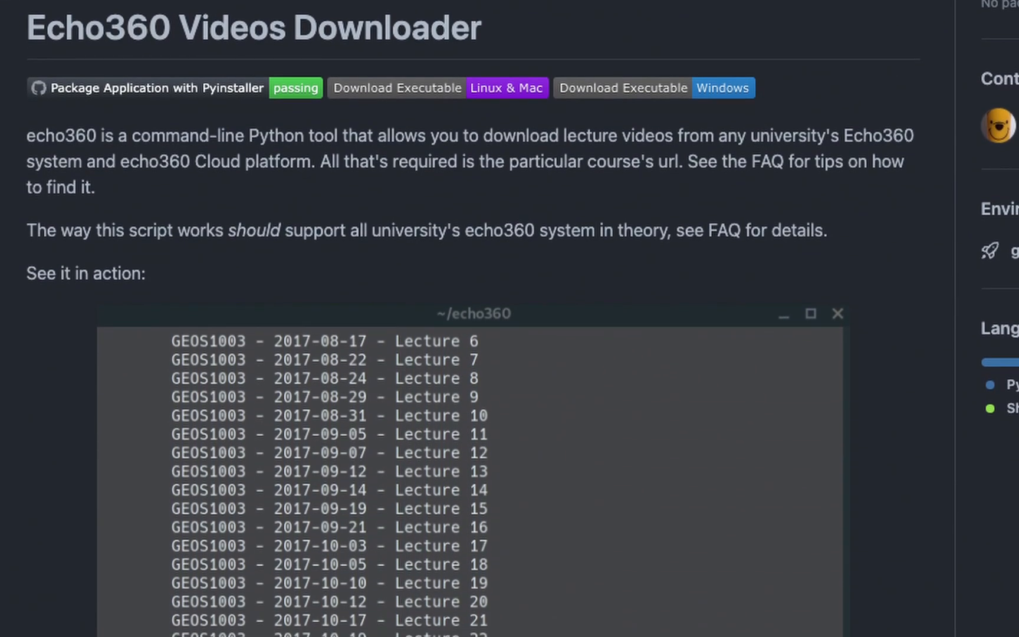
{"action": "scroll", "scroll_direction": "down", "scroll_amount": 3}
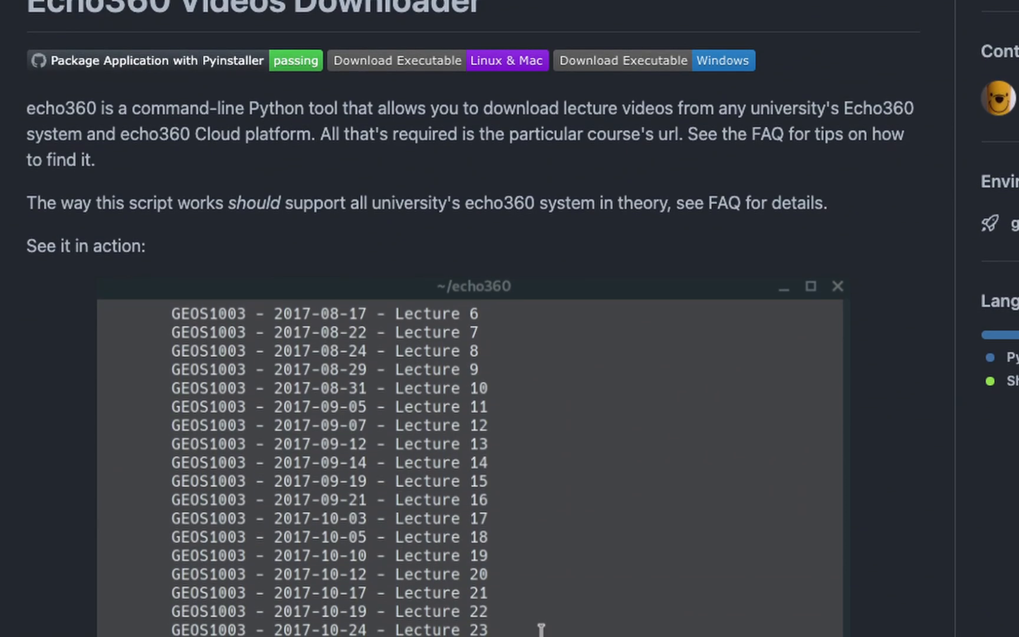
{"action": "scroll", "scroll_direction": "down", "scroll_amount": 3}
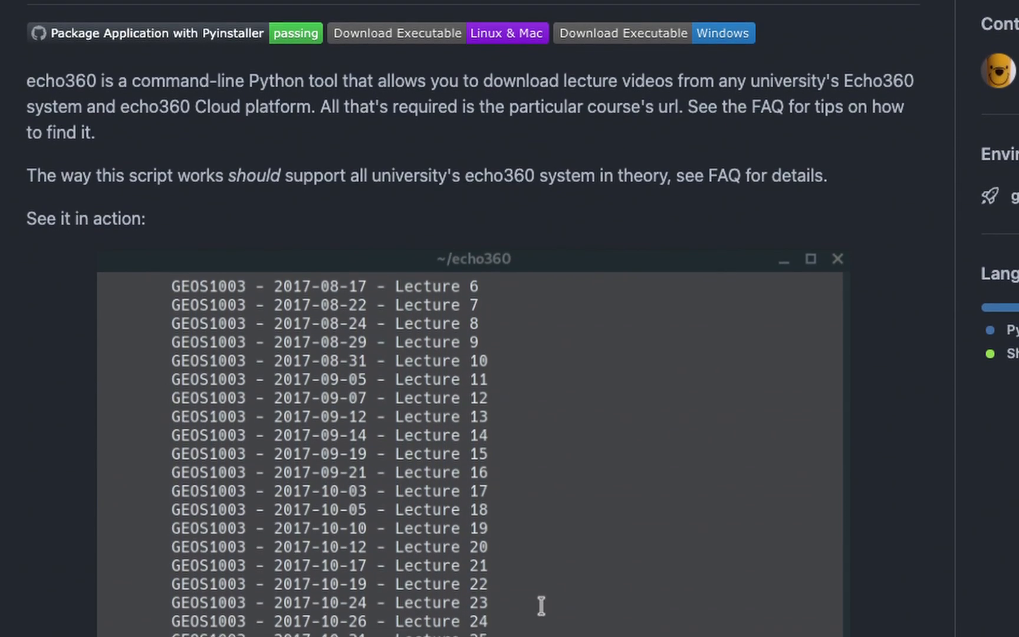
{"action": "scroll", "scroll_direction": "down", "scroll_amount": 3}
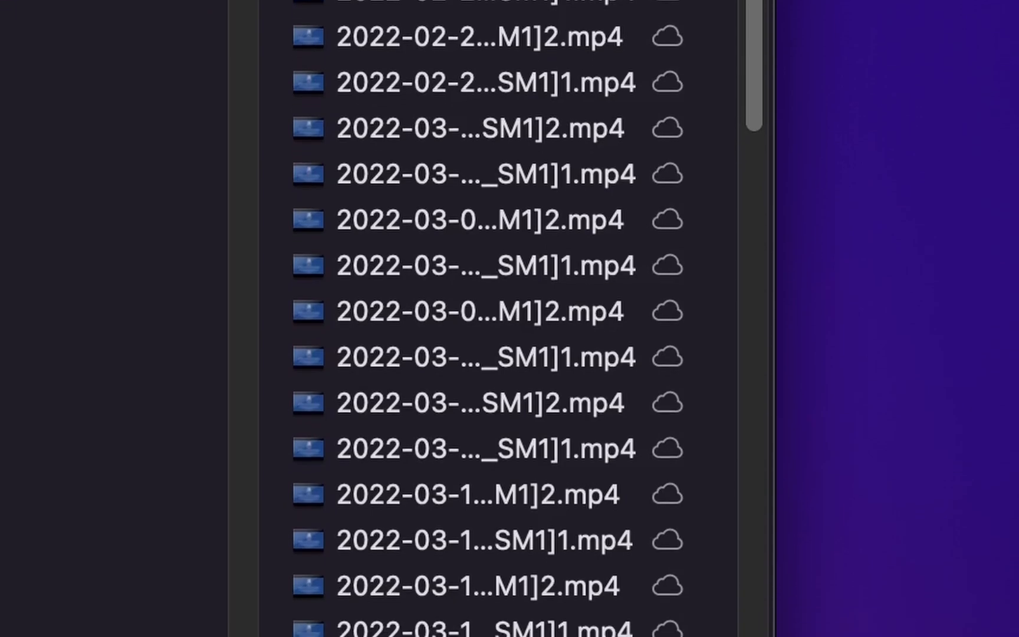
{"action": "scroll", "scroll_direction": "down", "scroll_amount": 3}
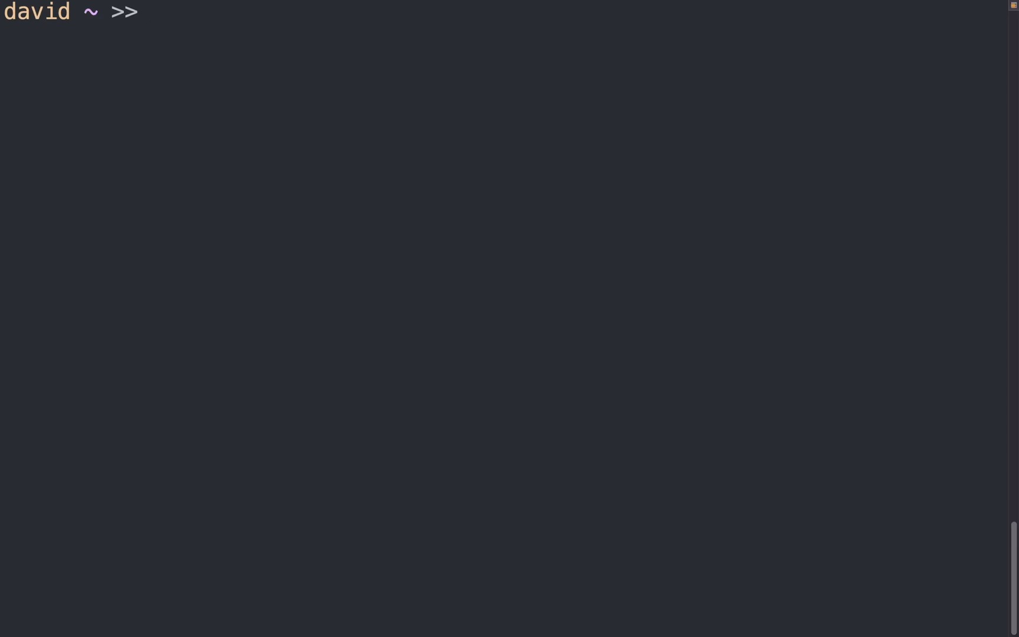
{"action": "type", "text": "git --version"}
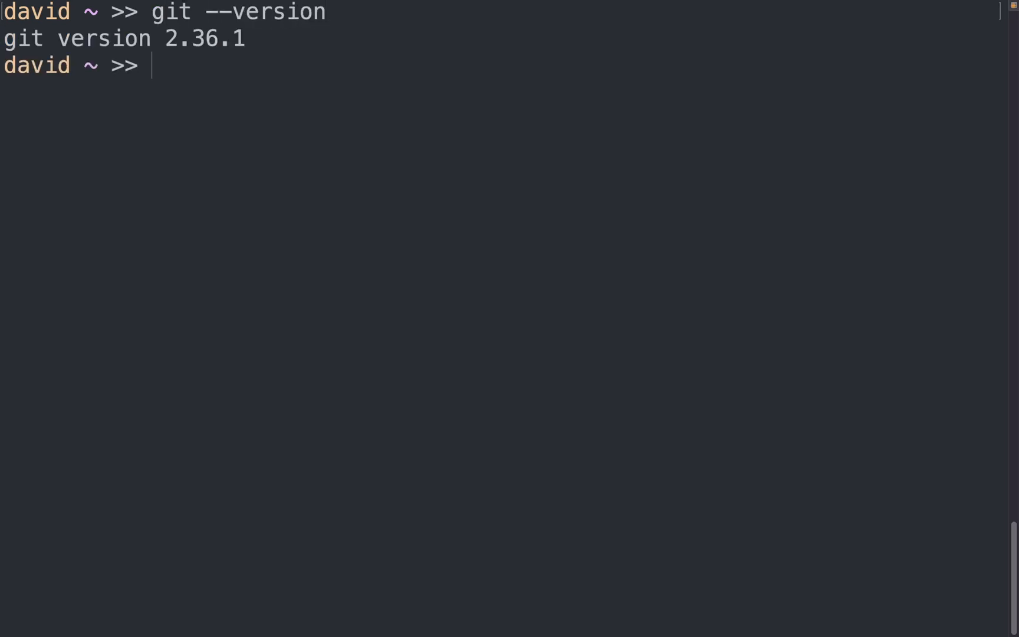
{"action": "type", "text": "p"}
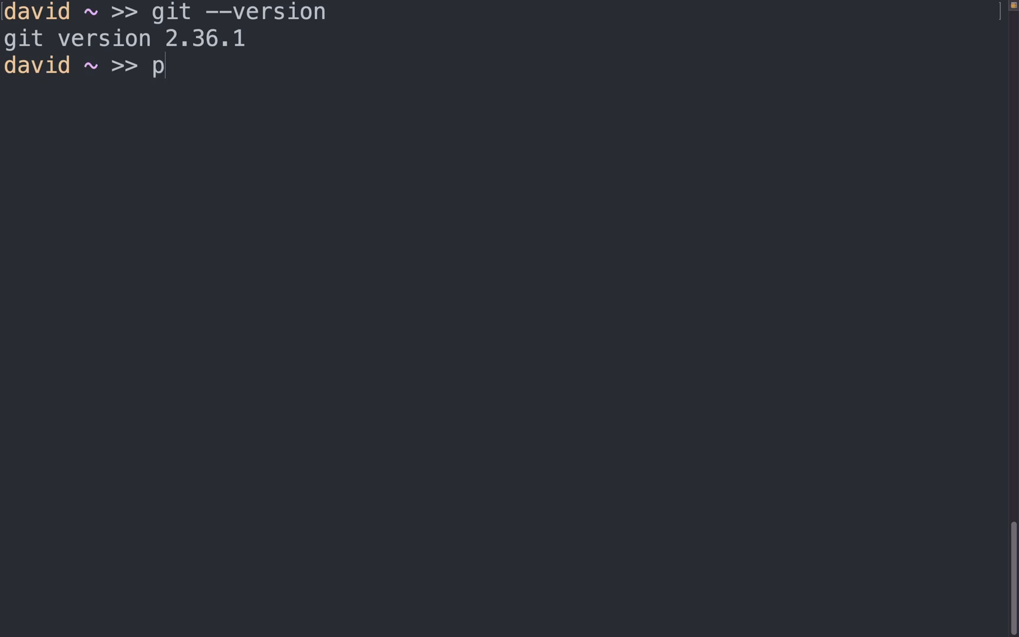
{"action": "type", "text": "ython3 --version"}
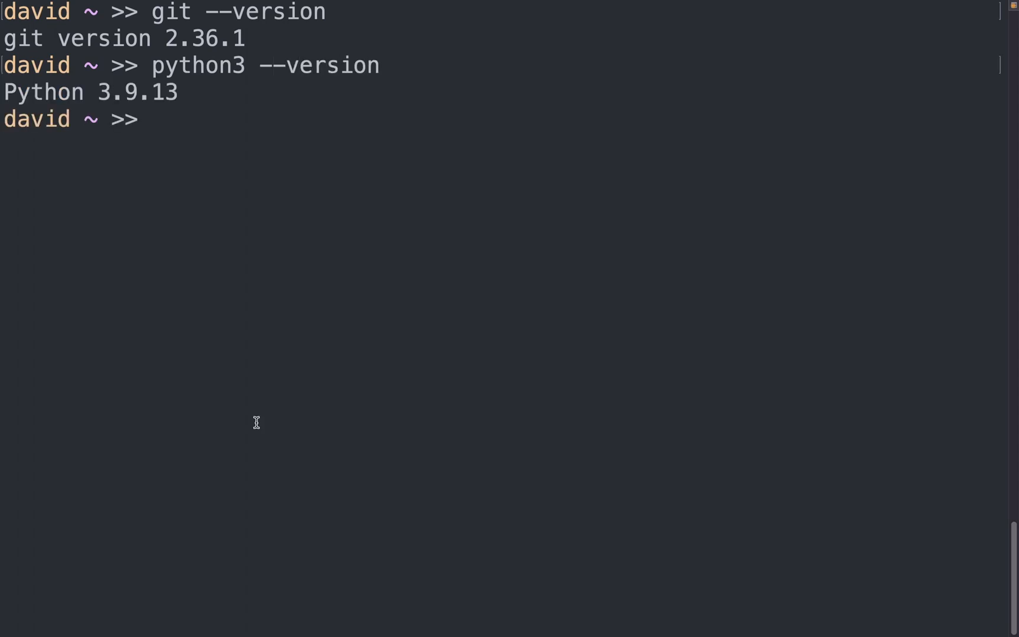
{"action": "type", "text": "f"}
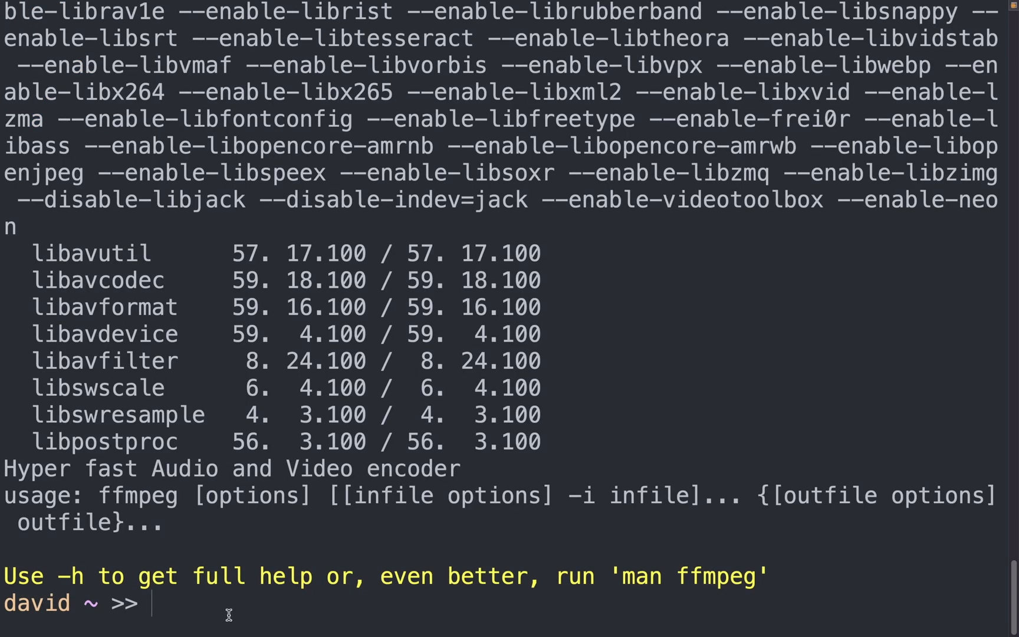
{"action": "mouse_move", "coordinate": [260, 442]}
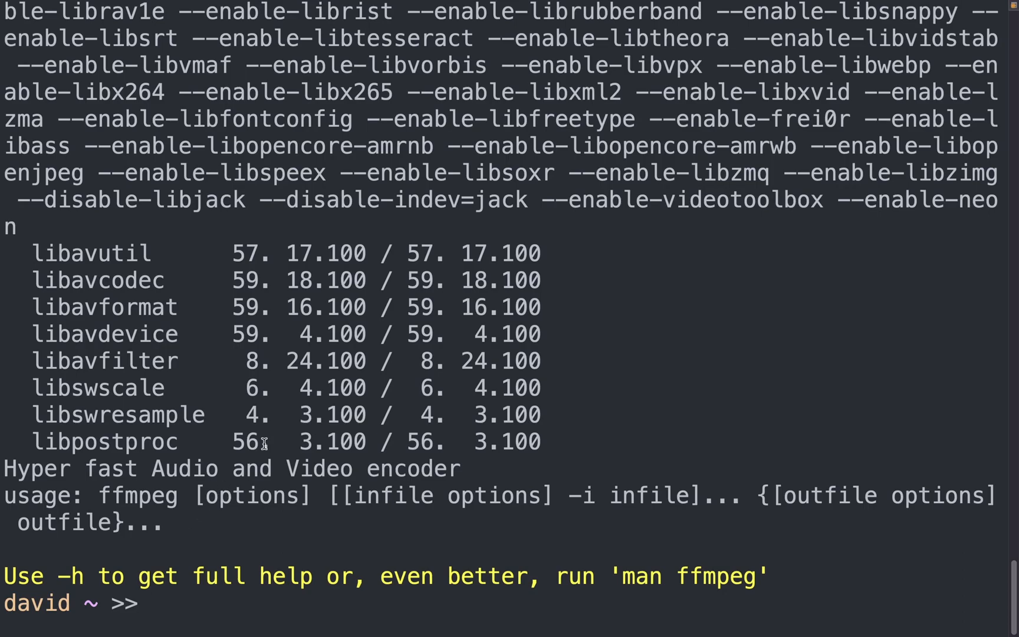
{"action": "mouse_move", "coordinate": [224, 601]}
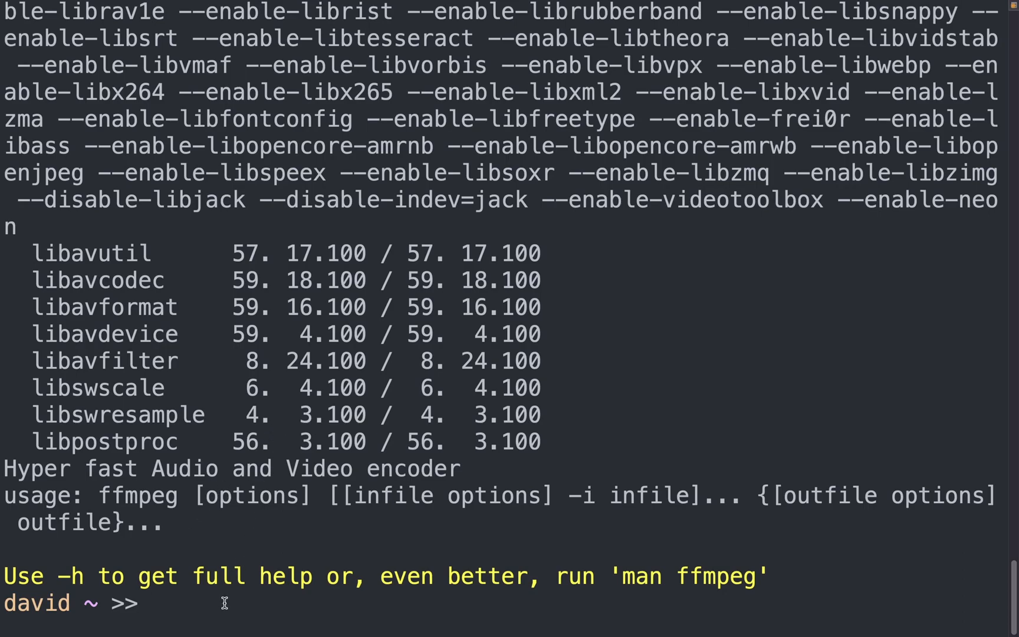
{"action": "mouse_move", "coordinate": [210, 604]}
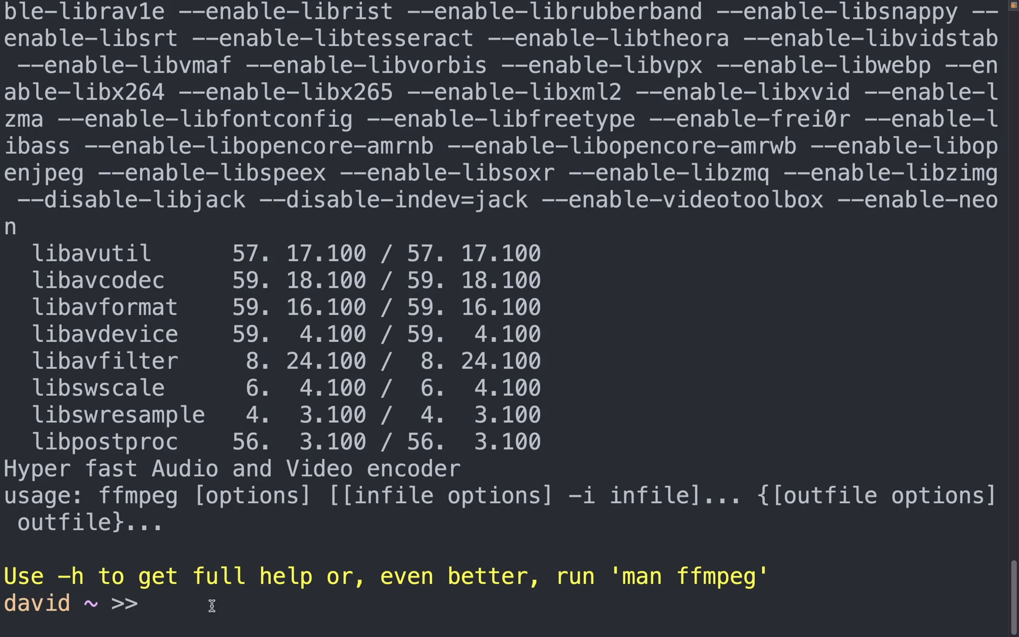
{"action": "mouse_move", "coordinate": [197, 605]}
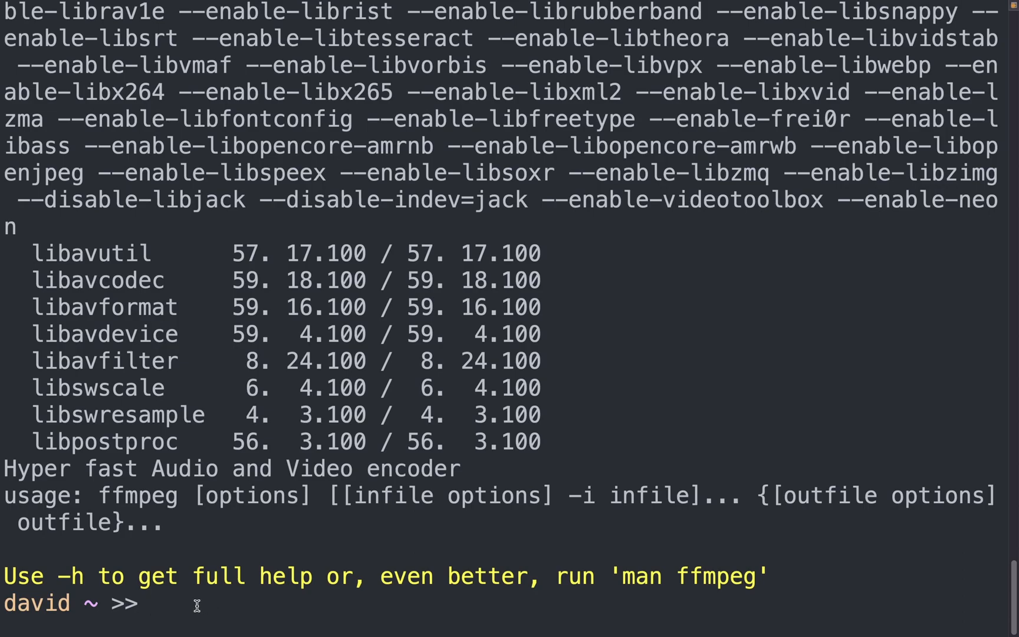
{"action": "mouse_move", "coordinate": [325, 601]}
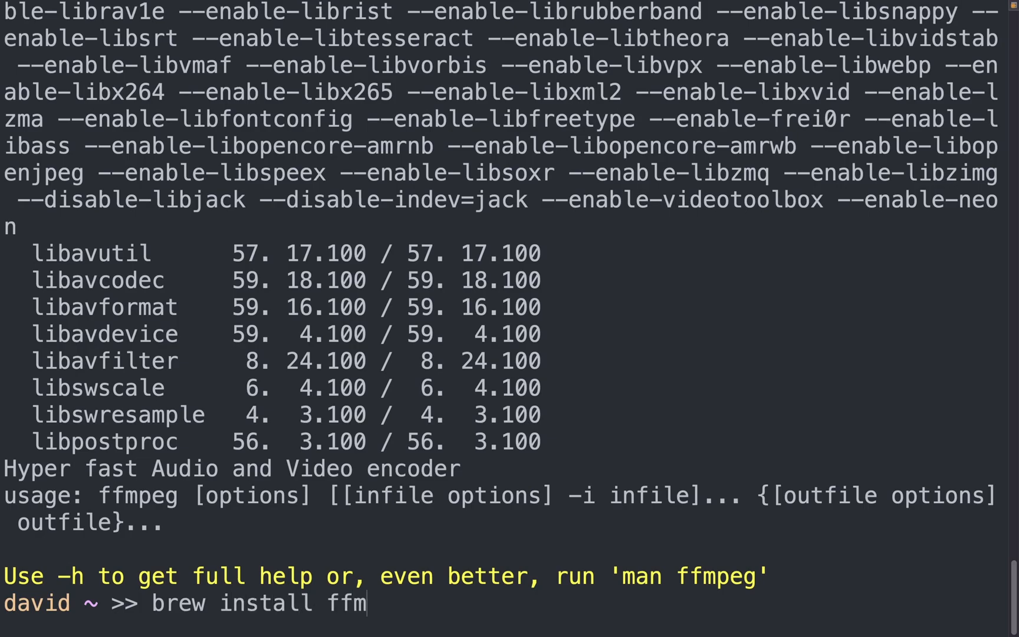
Type install commands for git and python3, then erase them without running
{"action": "key", "text": "Backspace"}
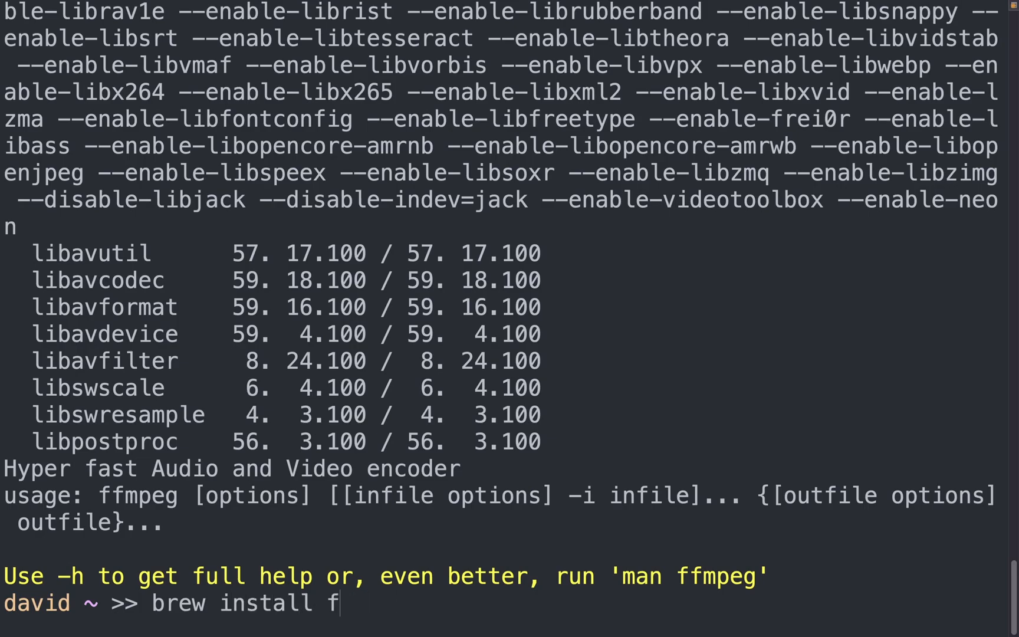
{"action": "type", "text": "it"}
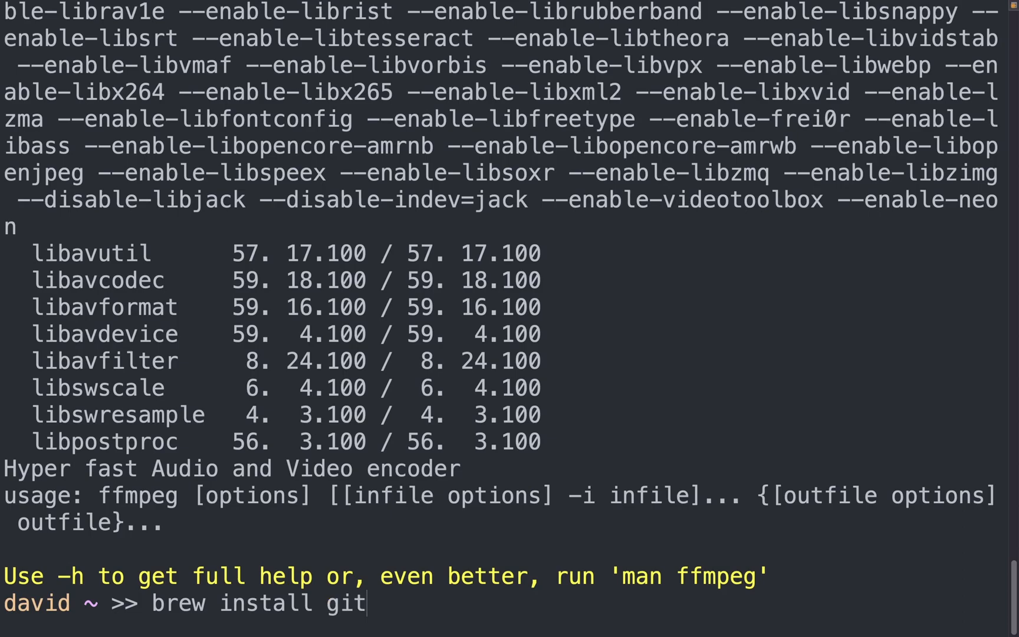
{"action": "type", "text": "python3"}
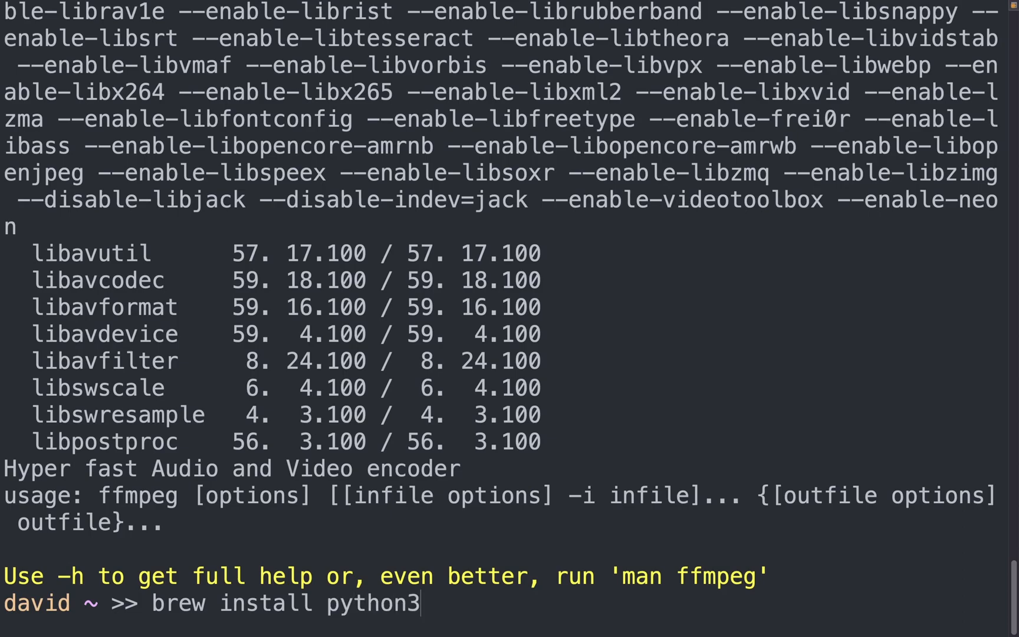
{"action": "key", "text": "BackSpace"}
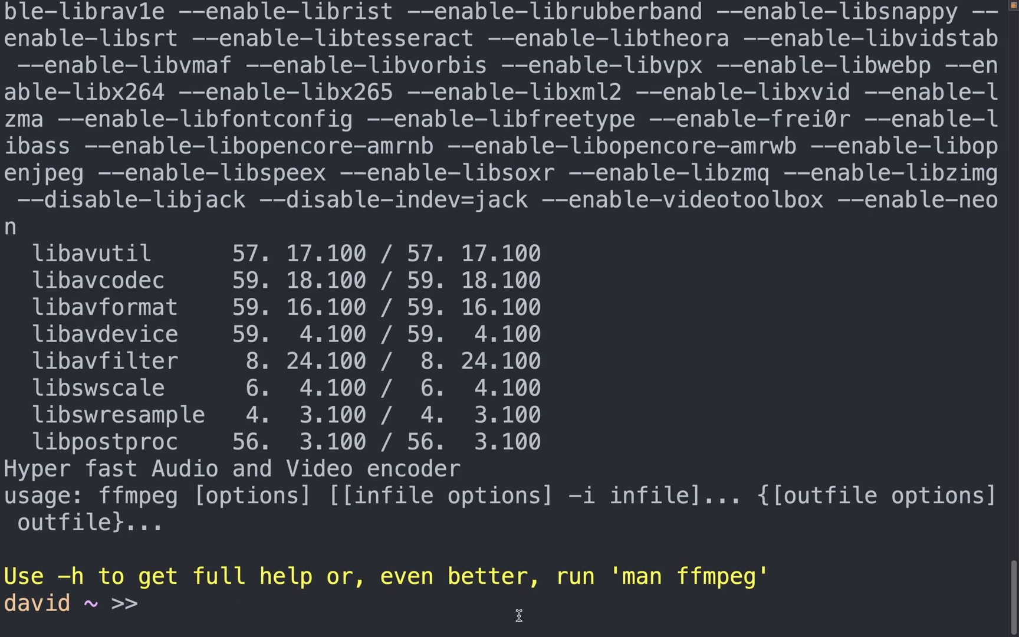
Move into Desktop/development/tools, list its contents (only flutter), and begin a git clone
{"action": "type", "text": "cd"}
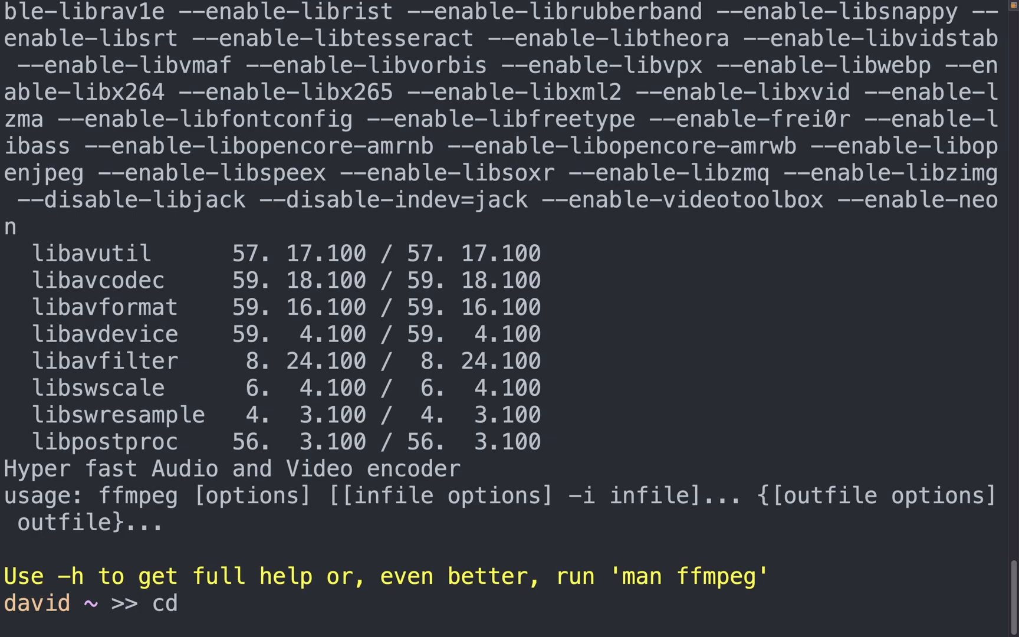
{"action": "type", "text": "Desktop/"}
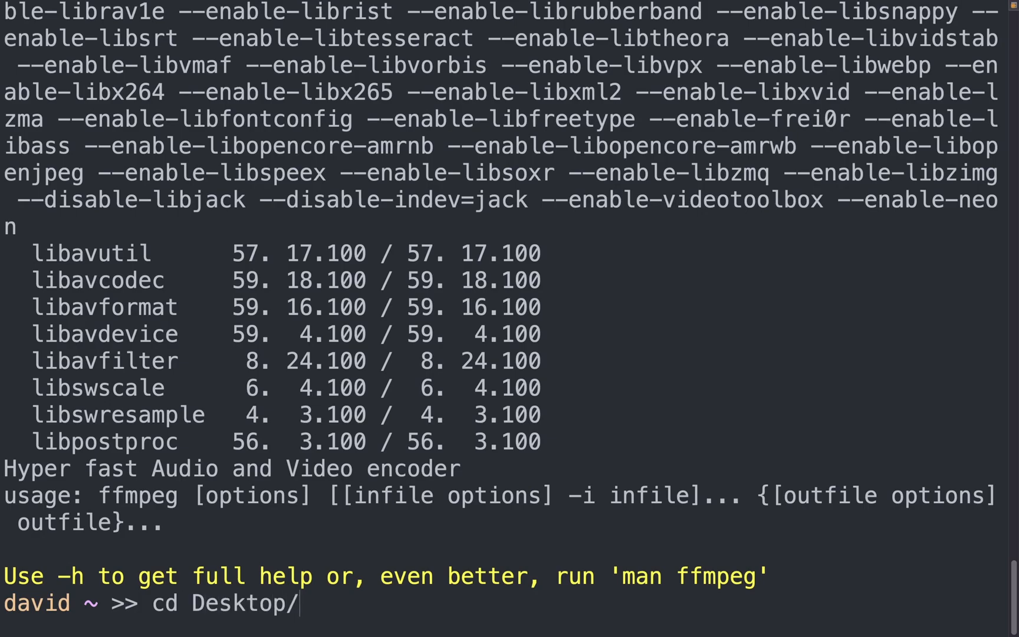
{"action": "type", "text": "development"}
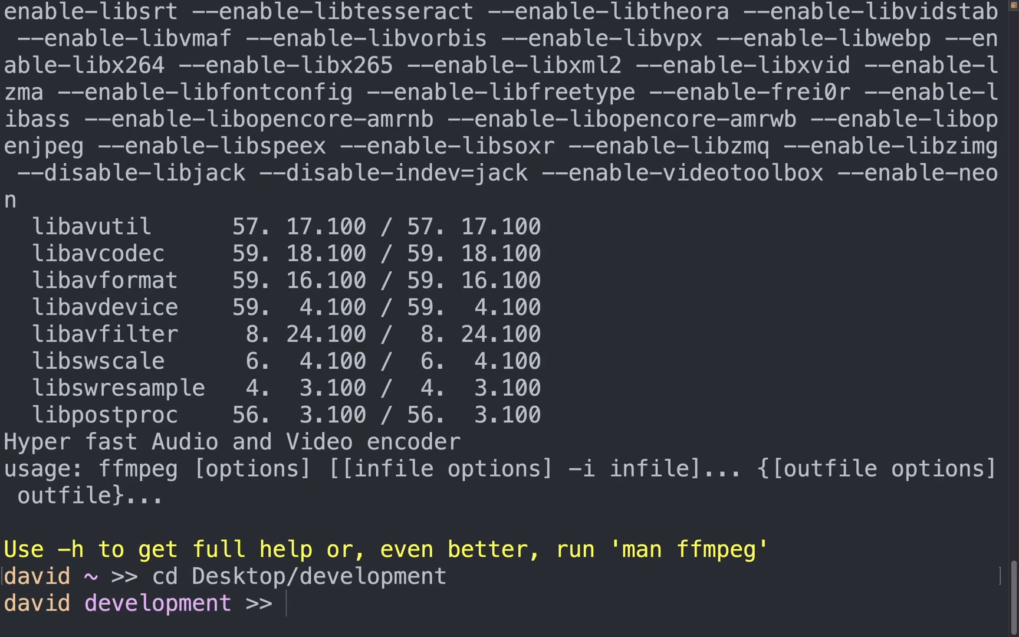
{"action": "type", "text": "ls"}
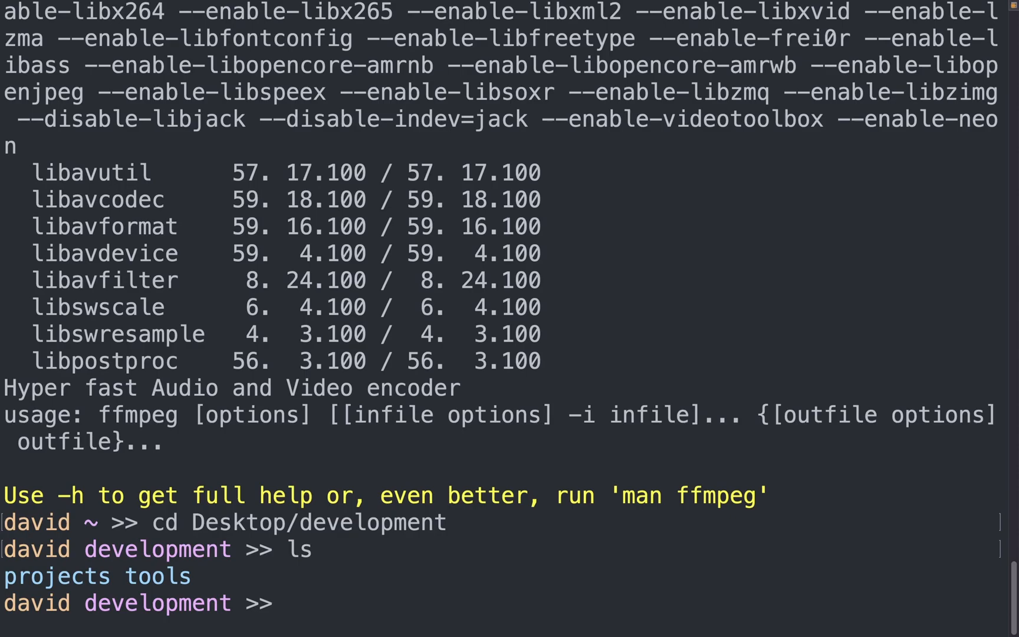
{"action": "type", "text": "cd tools"}
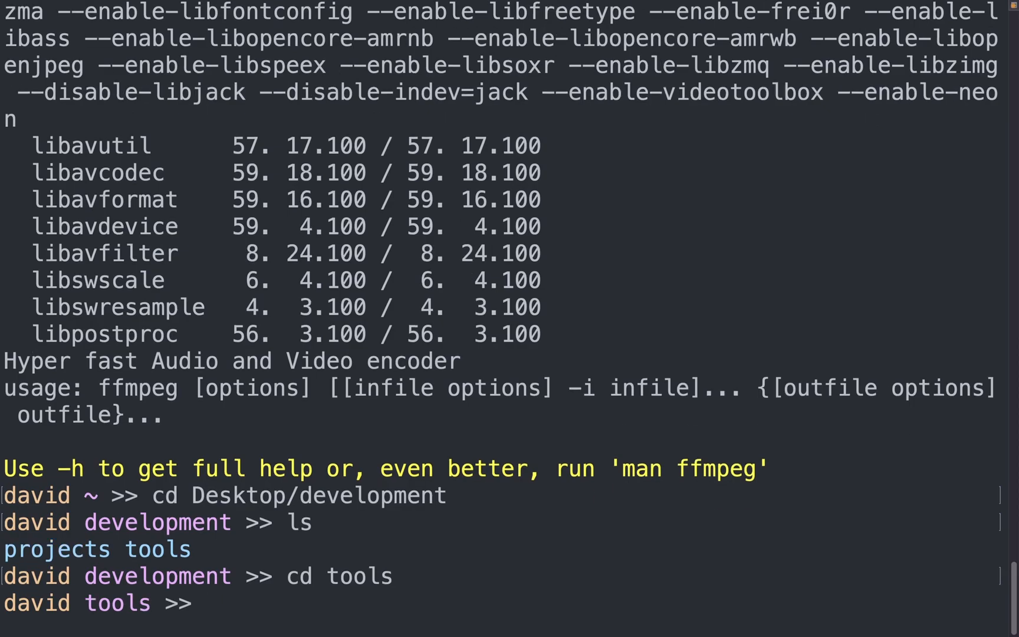
{"action": "type", "text": "ls"}
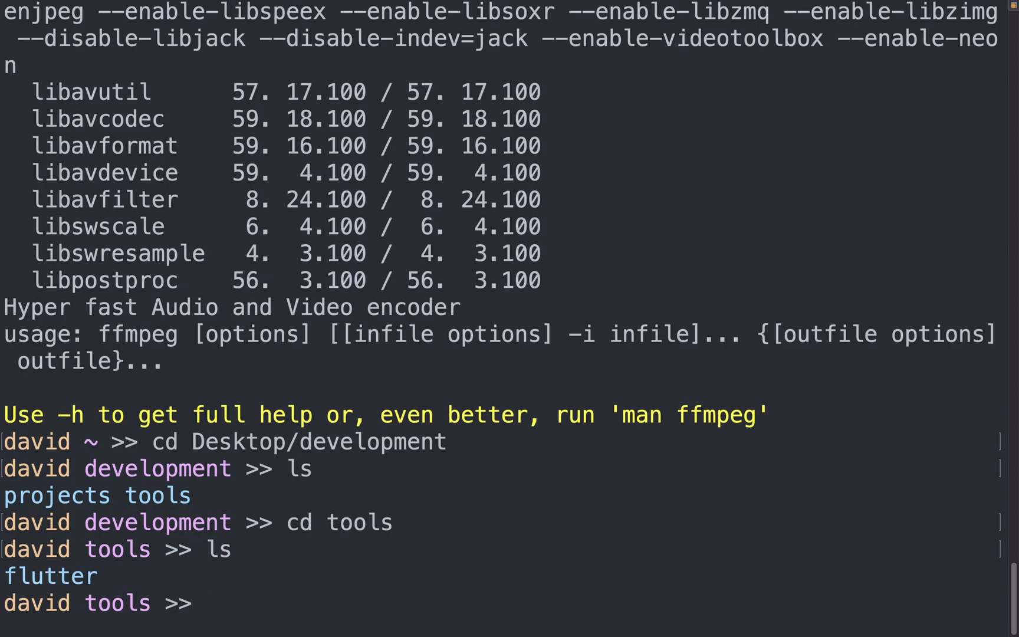
{"action": "type", "text": "git clone"}
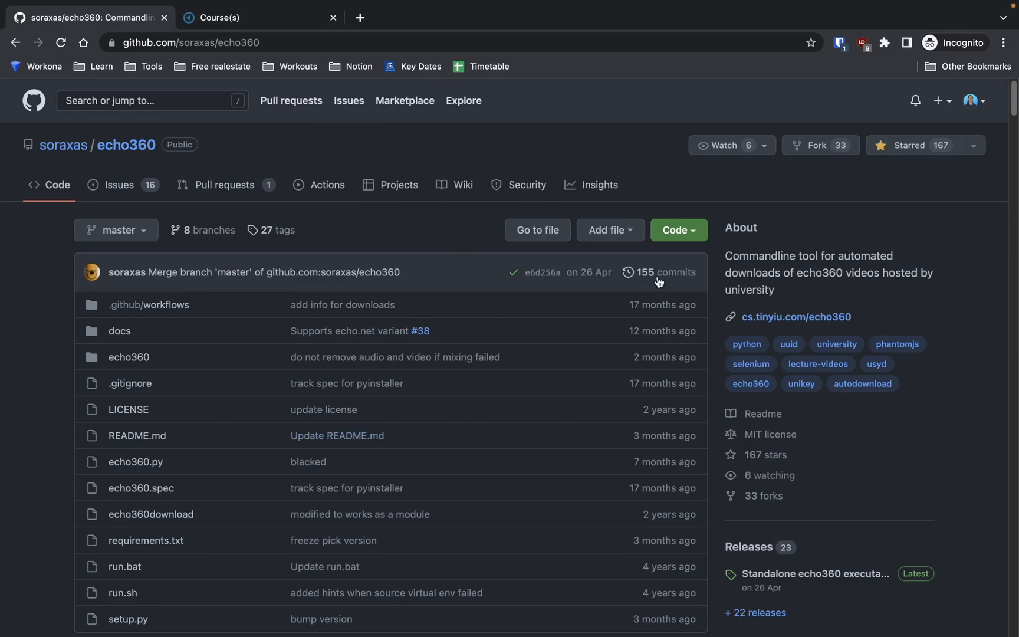
{"action": "left_click", "coordinate": [678, 230]}
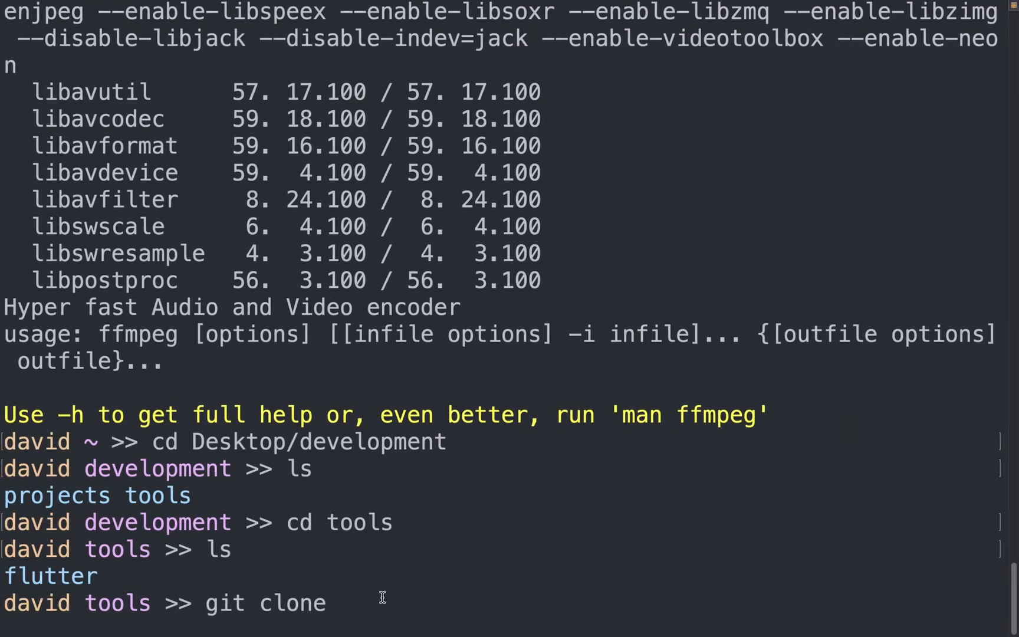
Clone soraxas/echo360, enter the echo360 folder, and create a virtual environment named venv
{"action": "type", "text": "https://github.com/soraxas/echo360.git"}
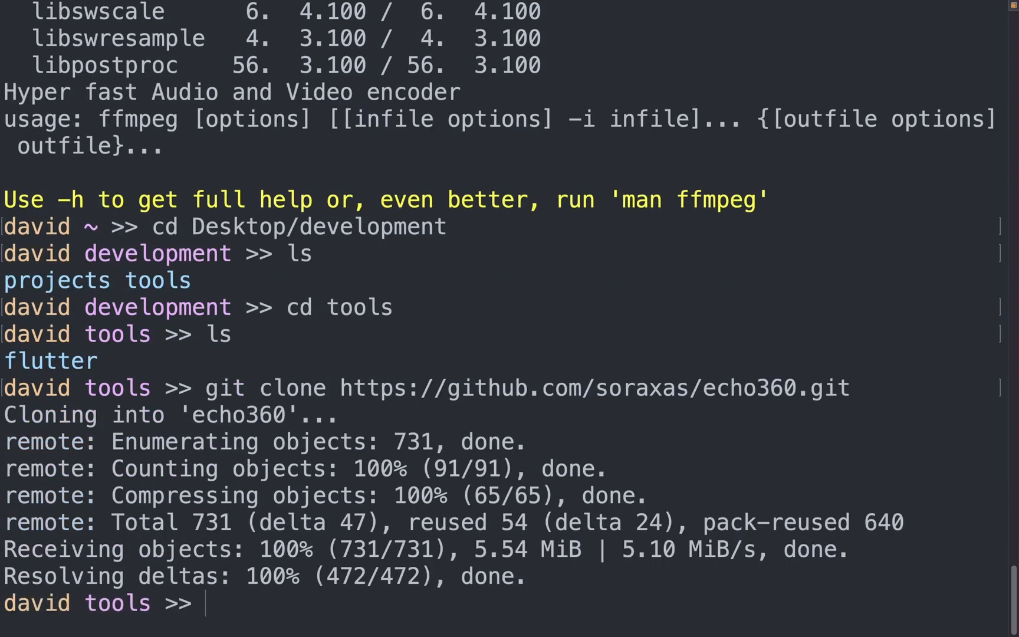
{"action": "mouse_move", "coordinate": [356, 624]}
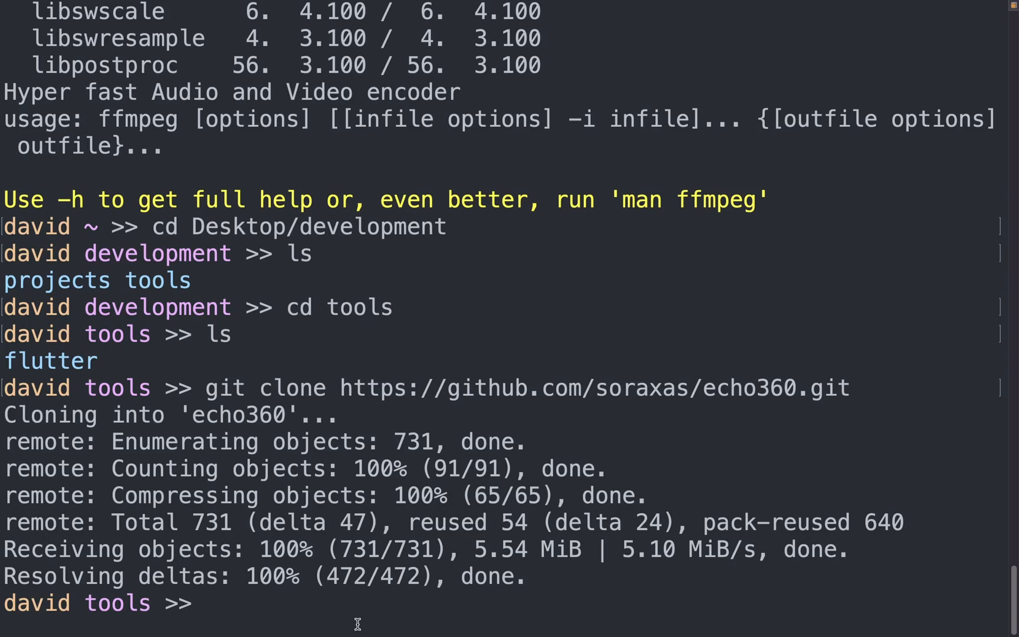
{"action": "type", "text": "cd echo360"}
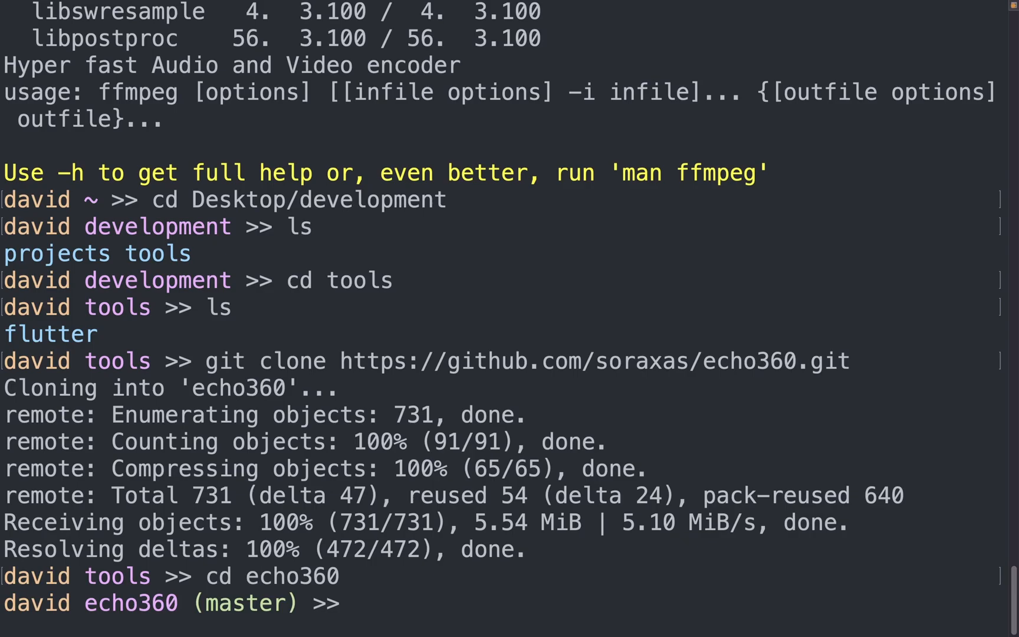
{"action": "type", "text": "p"}
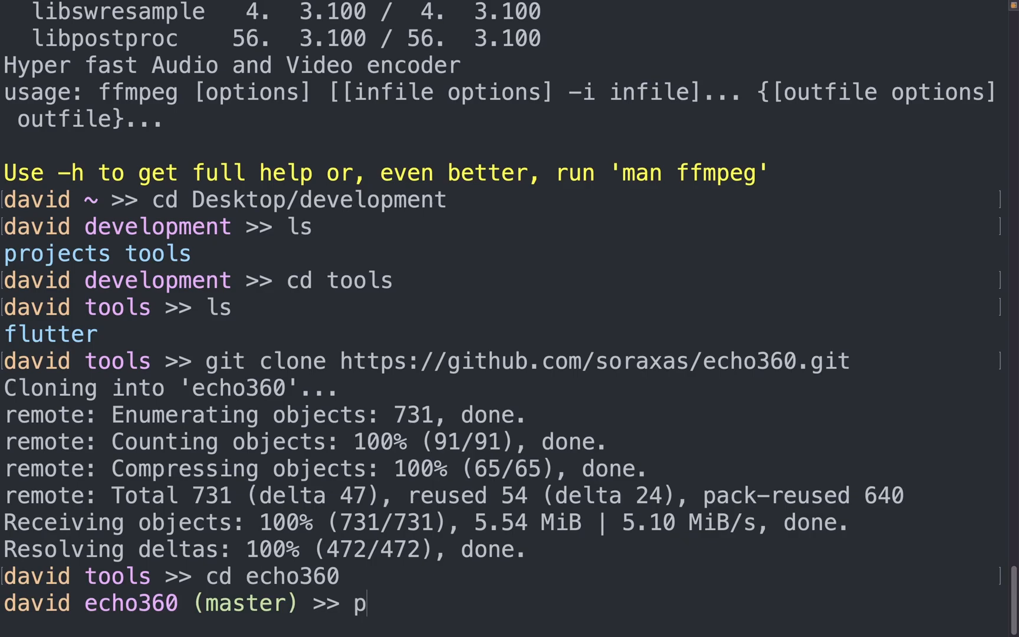
{"action": "type", "text": "ython3 -m"}
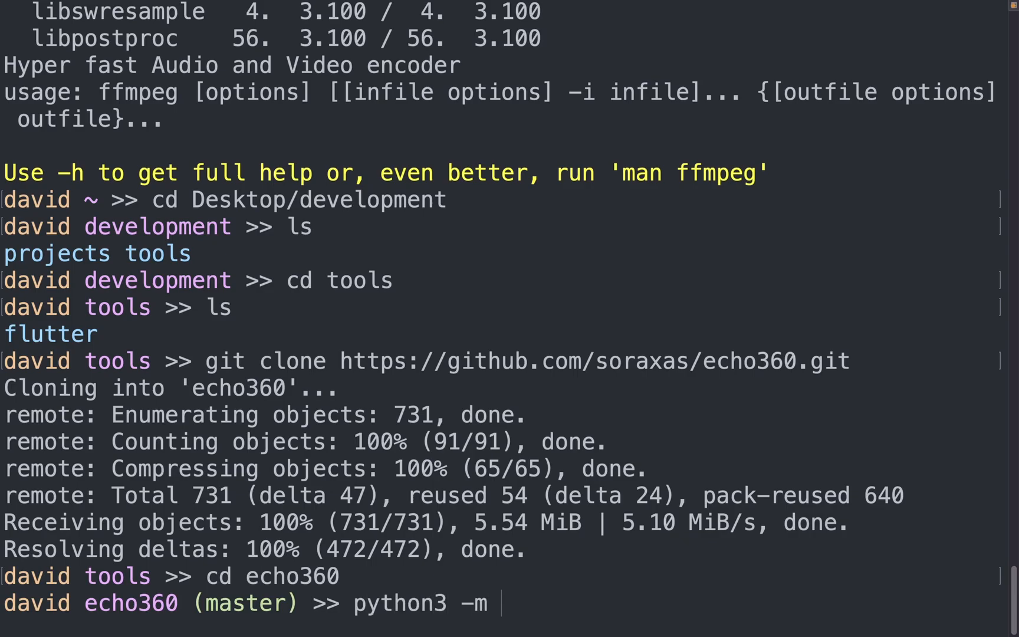
{"action": "type", "text": "venv ven"}
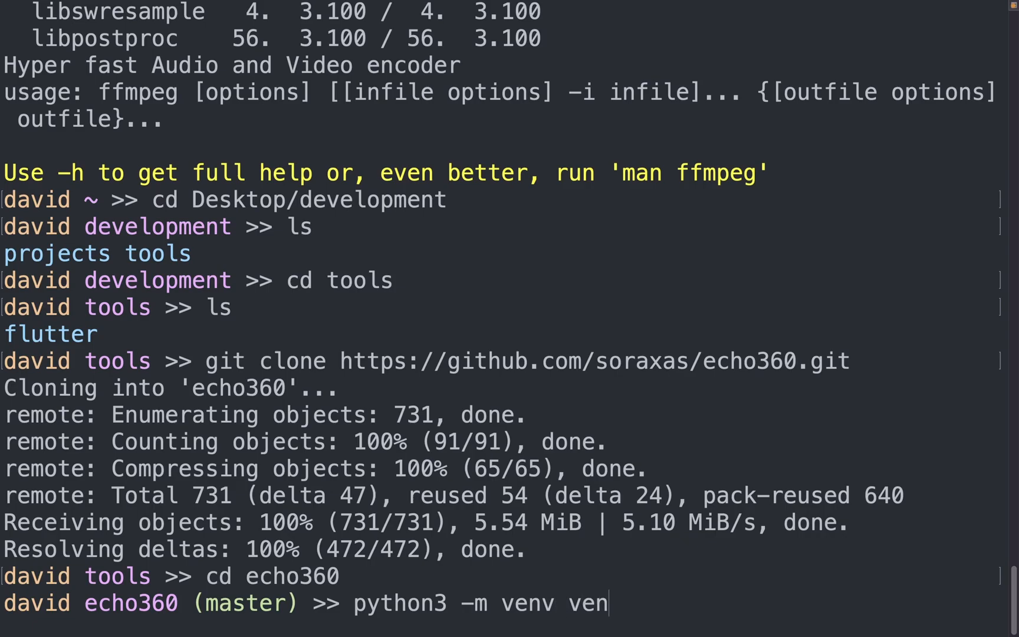
{"action": "type", "text": "v"}
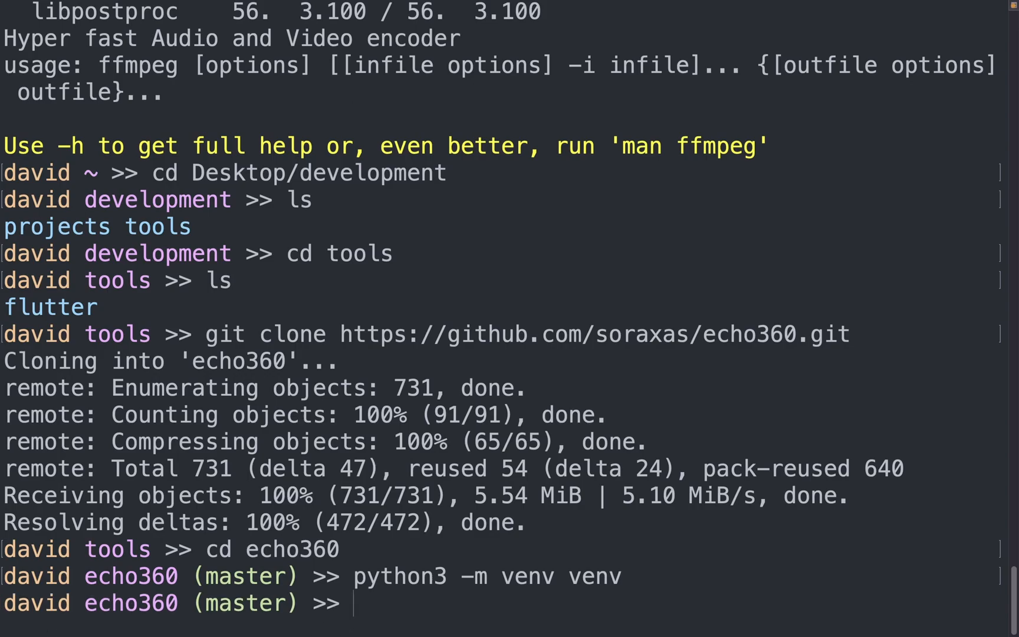
Activate the environment with source venv/bin/activate
{"action": "type", "text": "so"}
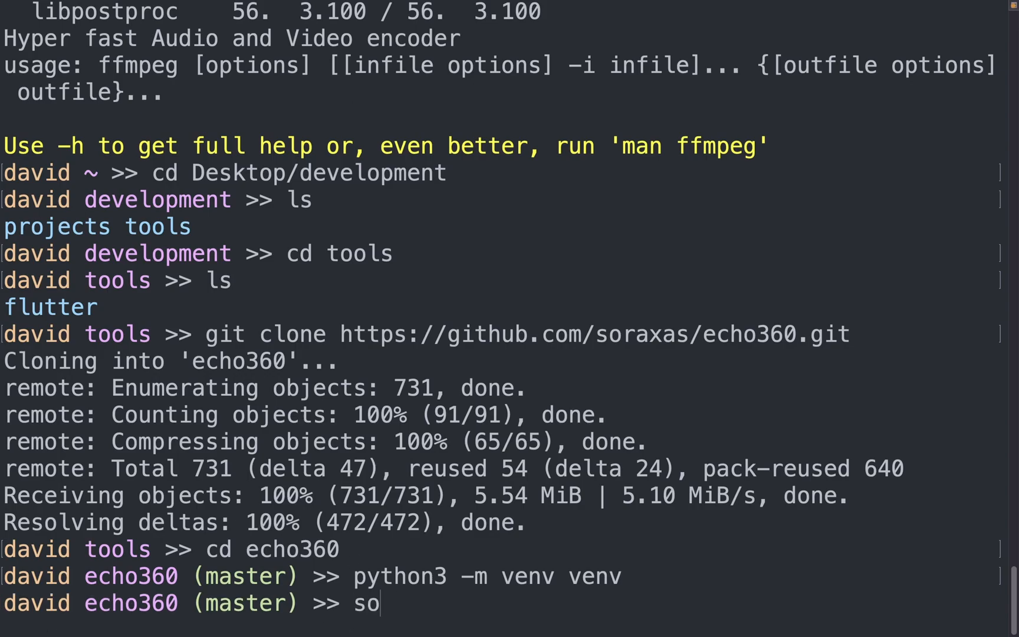
{"action": "type", "text": "urce"}
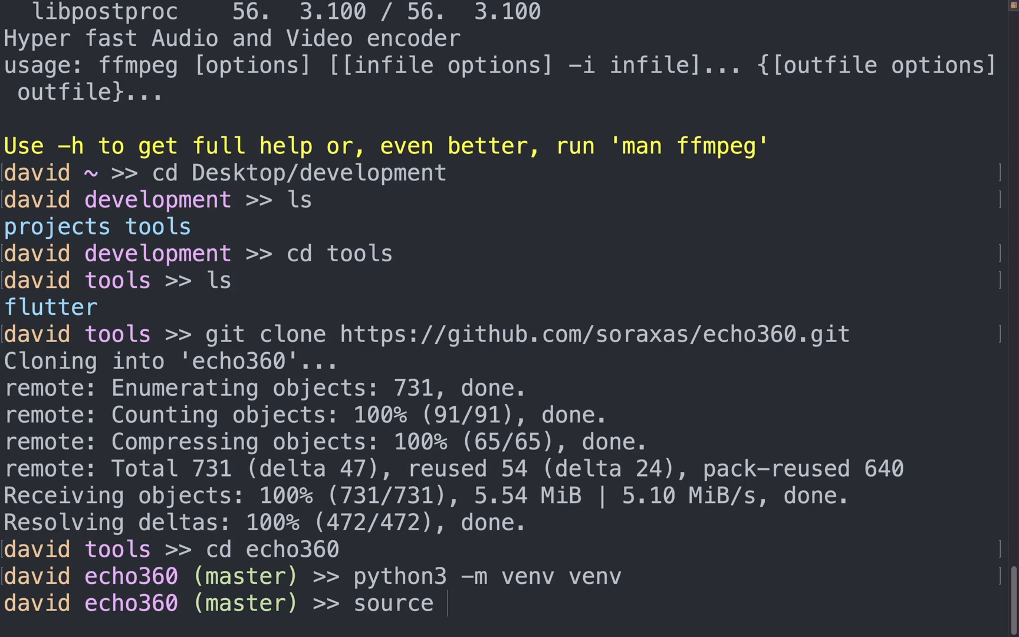
{"action": "type", "text": "venv/bin/"}
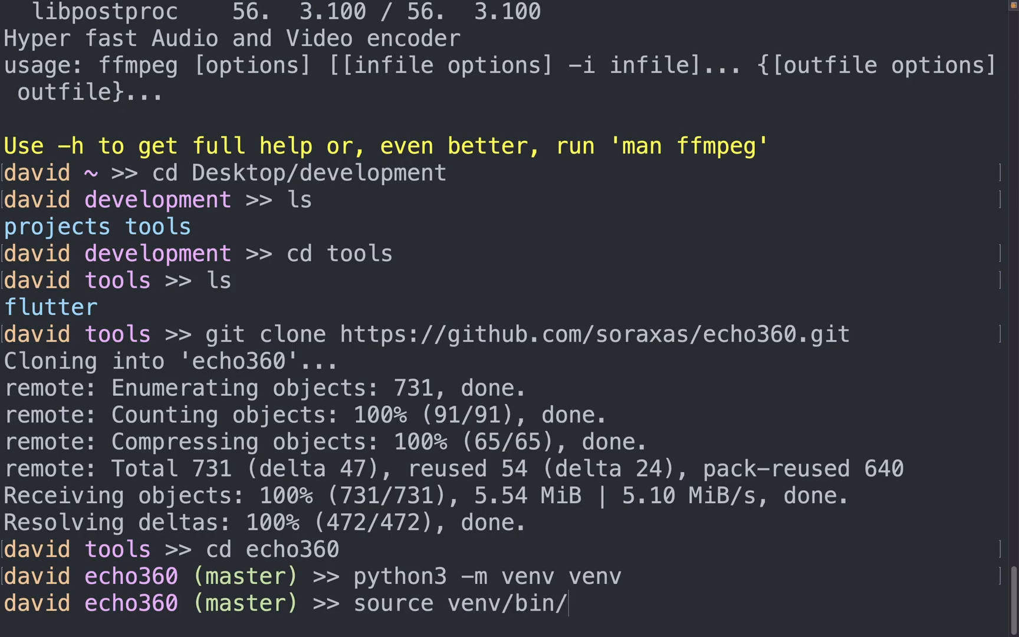
{"action": "type", "text": "a"}
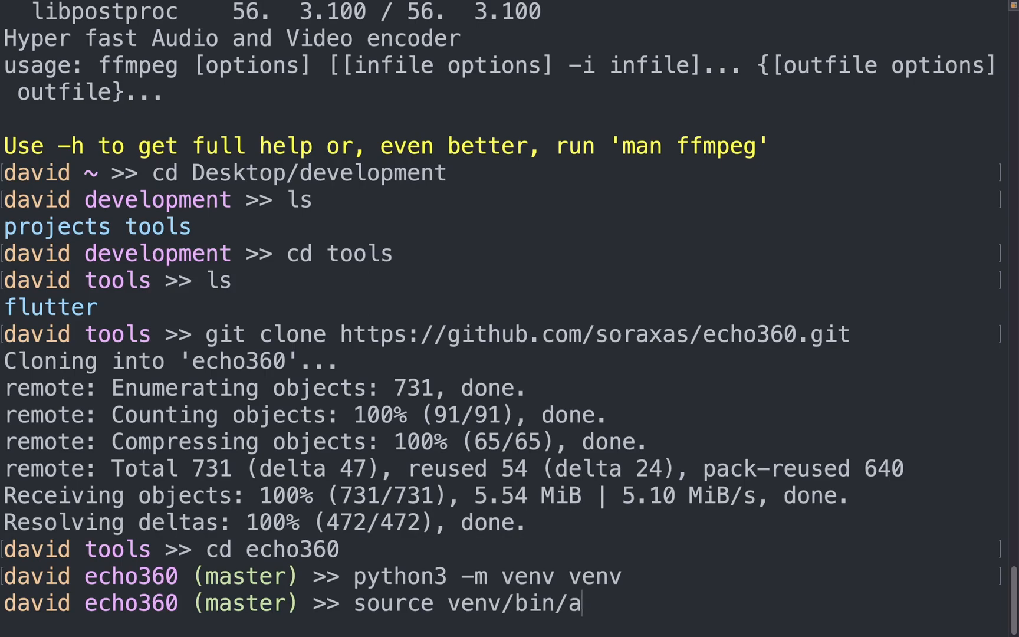
{"action": "type", "text": "ctivate"}
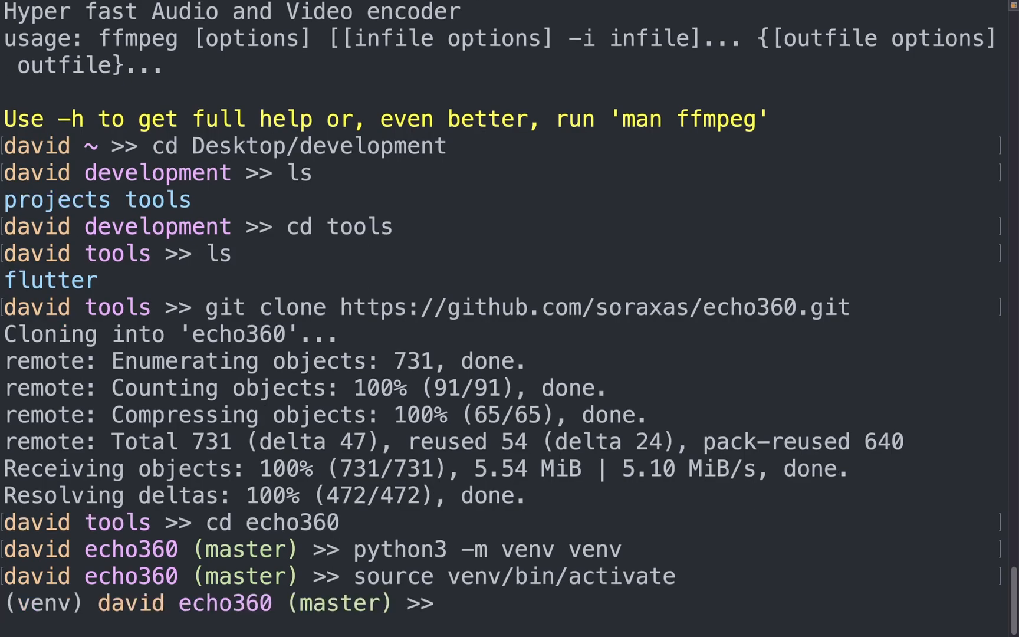
Install packages from requirements.txt with pip and follow the install output
{"action": "type", "text": "pip"}
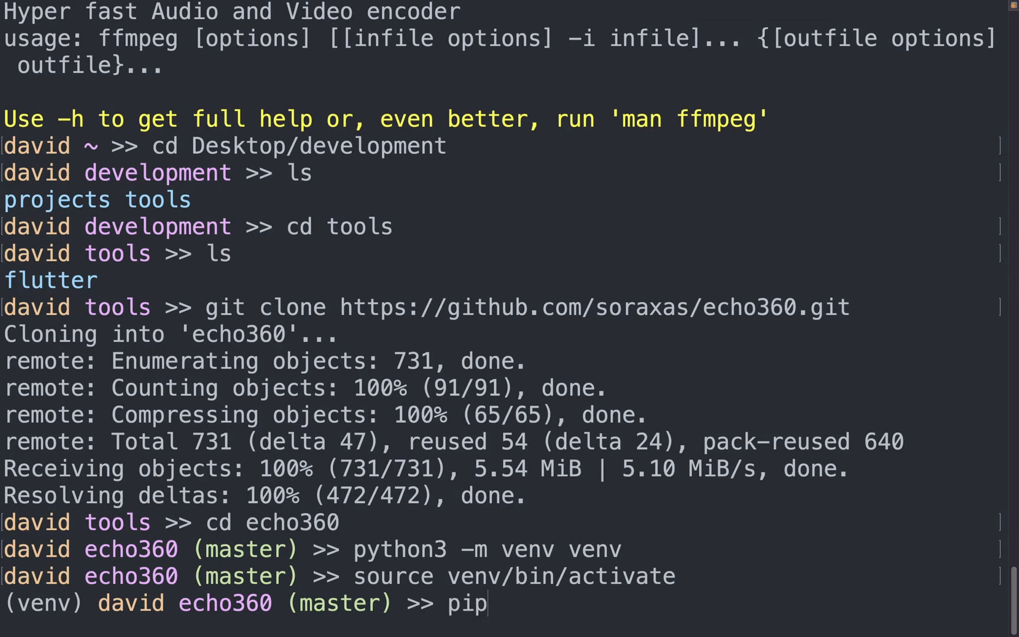
{"action": "type", "text": "install"}
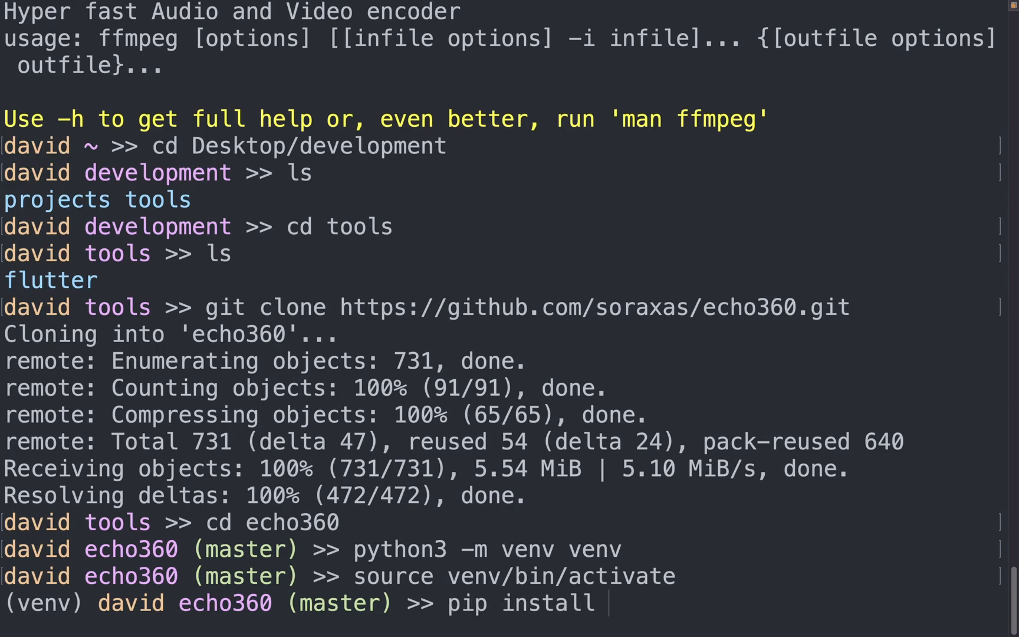
{"action": "type", "text": "-r requirements.txt"}
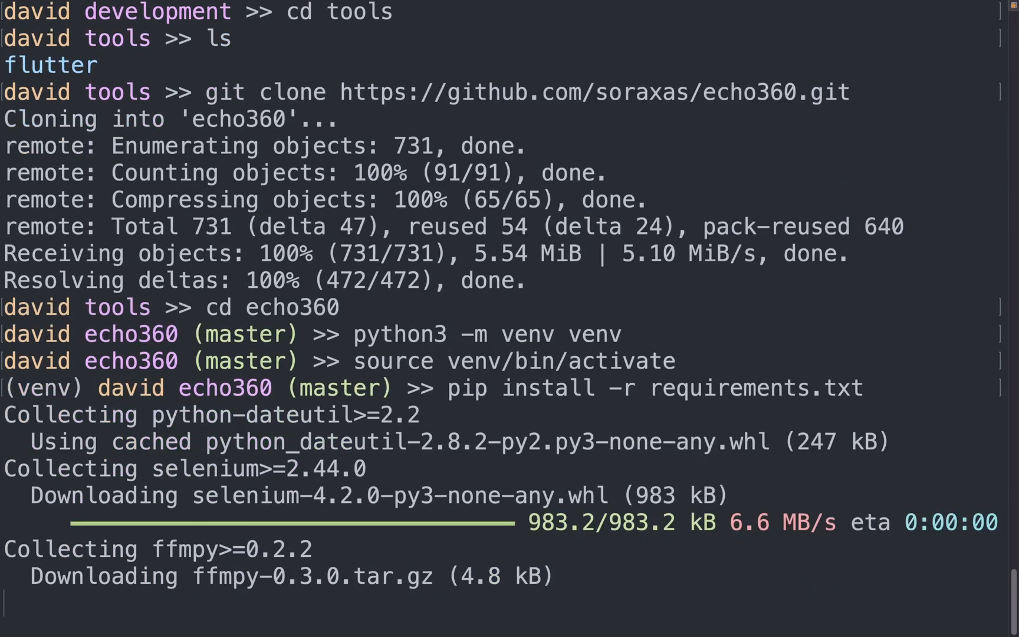
{"action": "scroll", "scroll_direction": "down", "scroll_amount": 3}
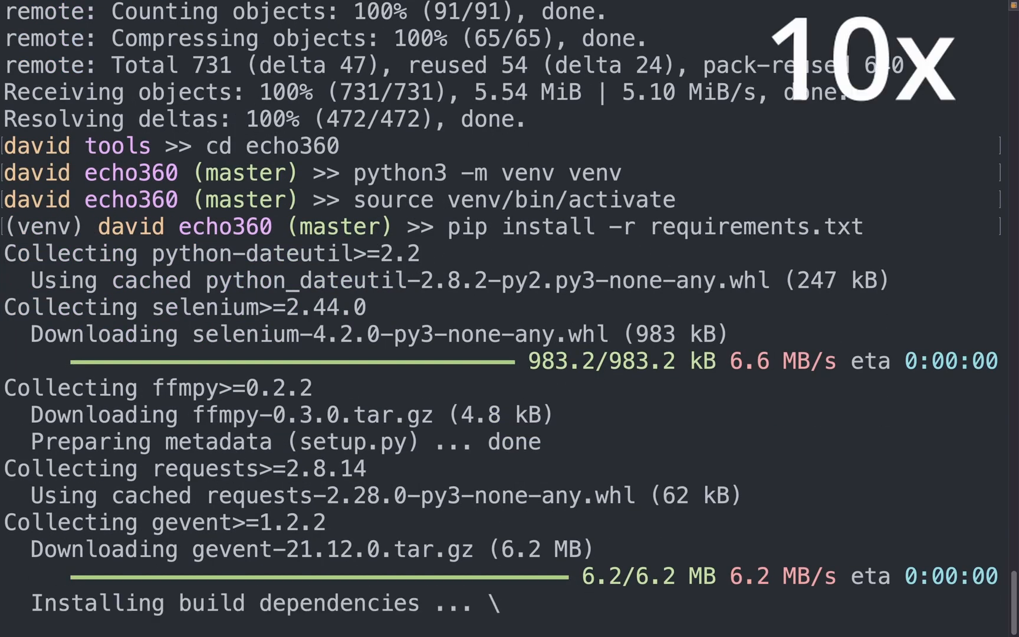
{"action": "scroll", "scroll_direction": "down", "scroll_amount": 3}
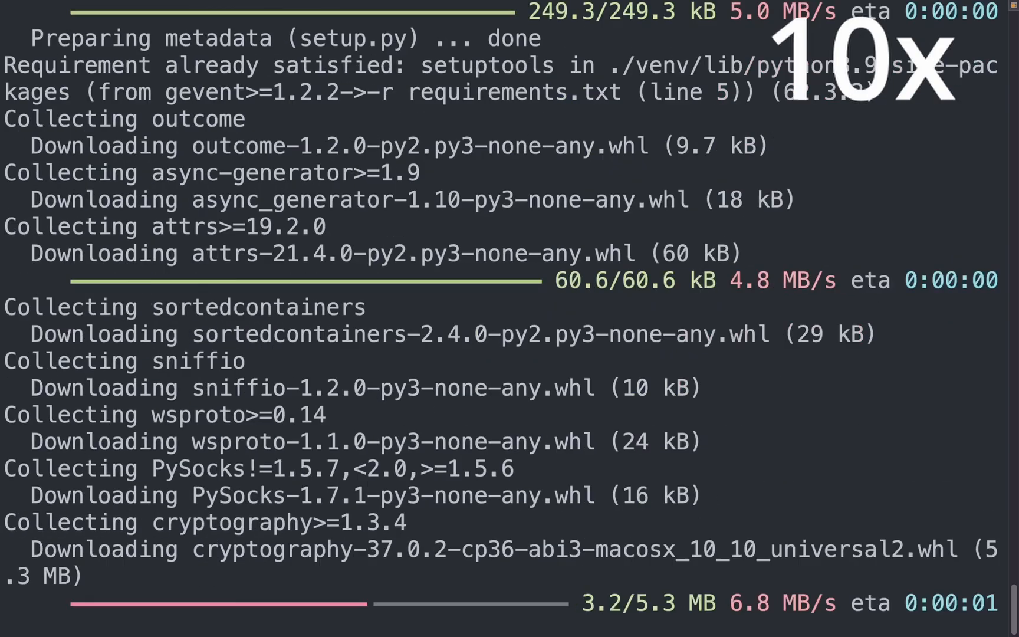
{"action": "scroll", "scroll_direction": "down", "scroll_amount": 3}
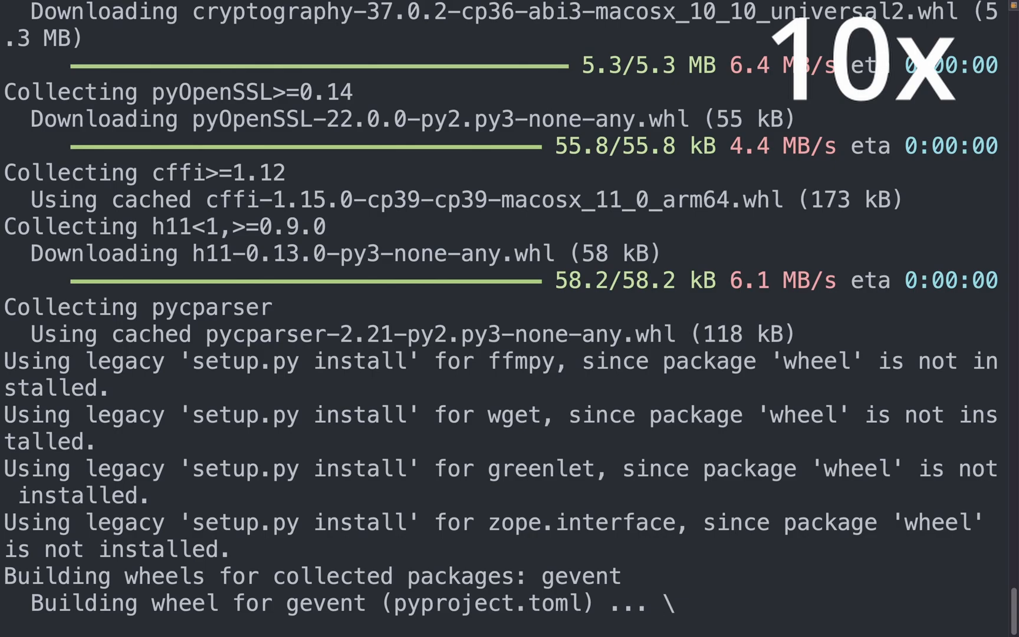
{"action": "scroll", "scroll_direction": "down", "scroll_amount": 3}
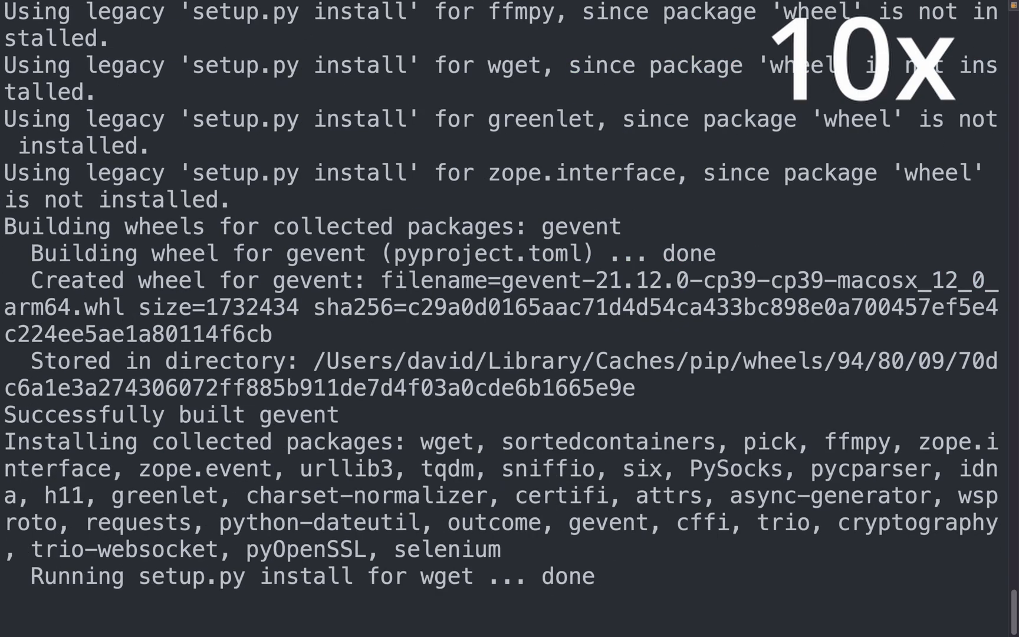
{"action": "scroll", "scroll_direction": "down", "scroll_amount": 3}
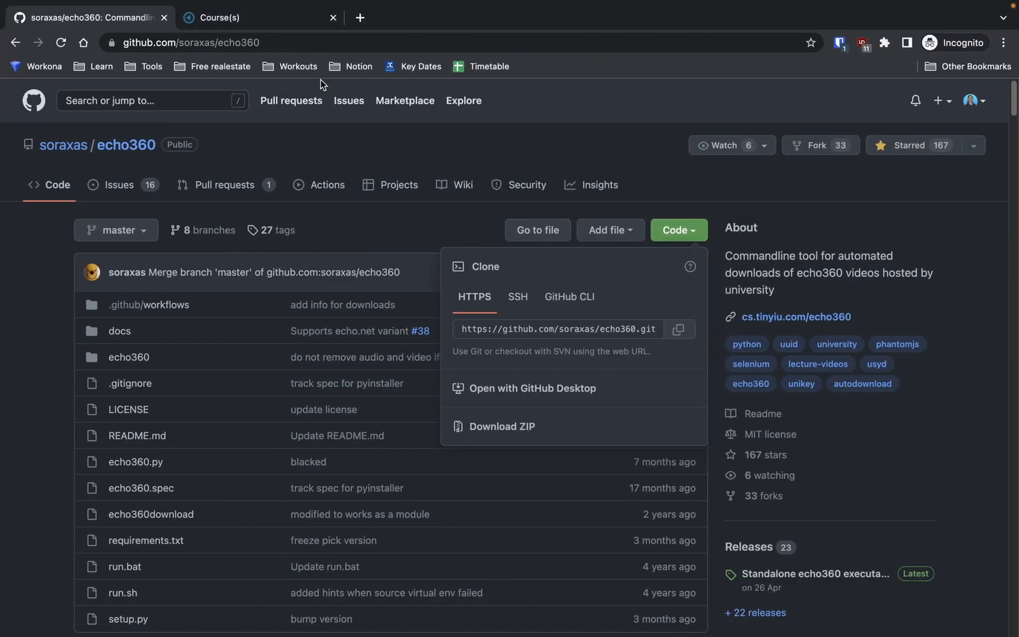
In Echo360, go from Library back to Courses and open the MAST20026_2022_SM1 course
{"action": "left_click", "coordinate": [247, 18]}
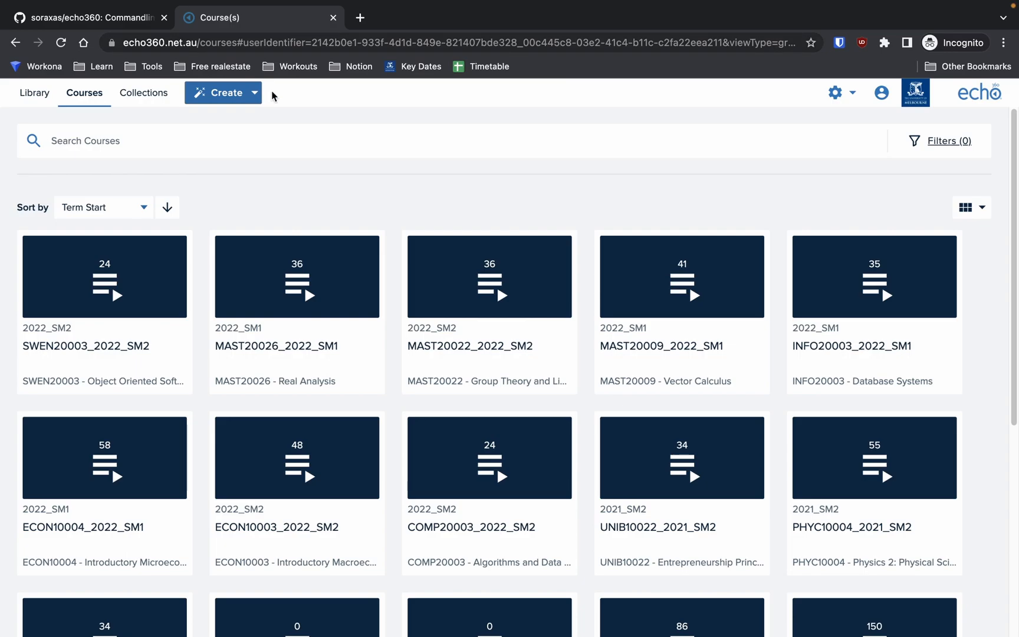
{"action": "mouse_move", "coordinate": [34, 93]}
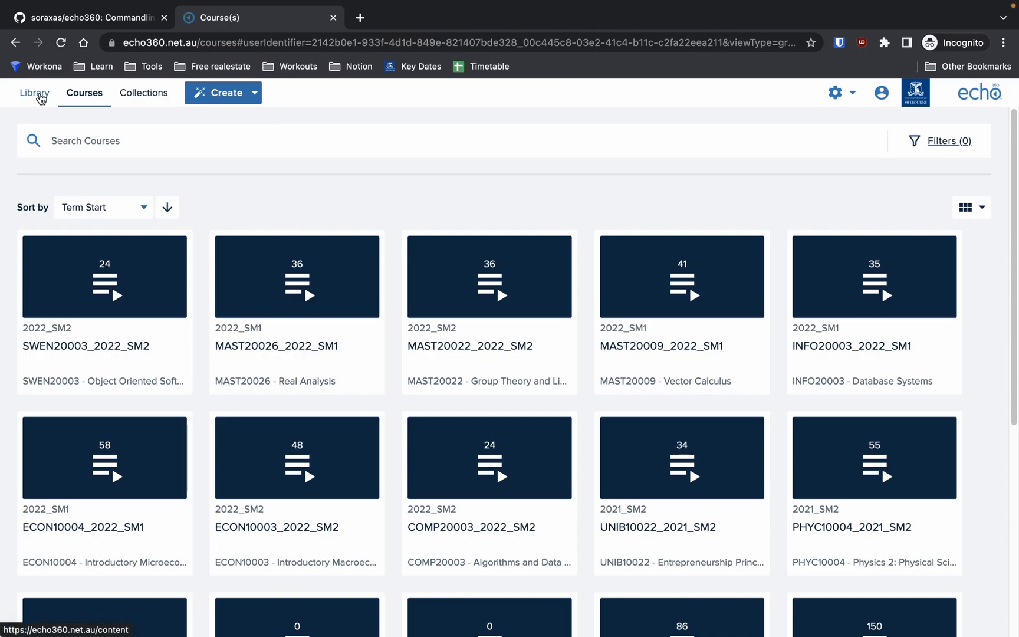
{"action": "left_click", "coordinate": [34, 92]}
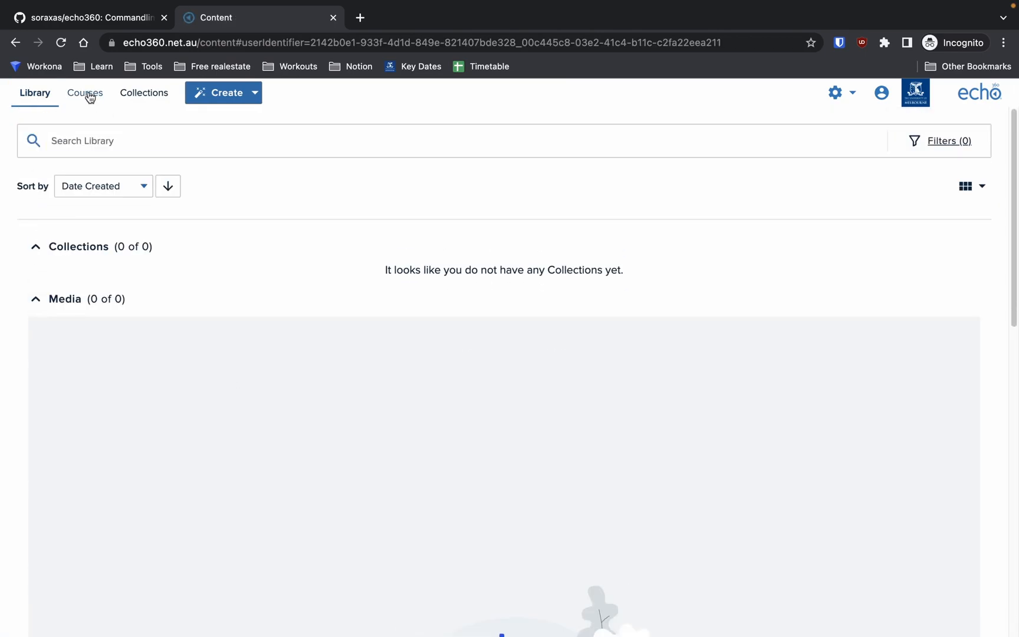
{"action": "left_click", "coordinate": [84, 92]}
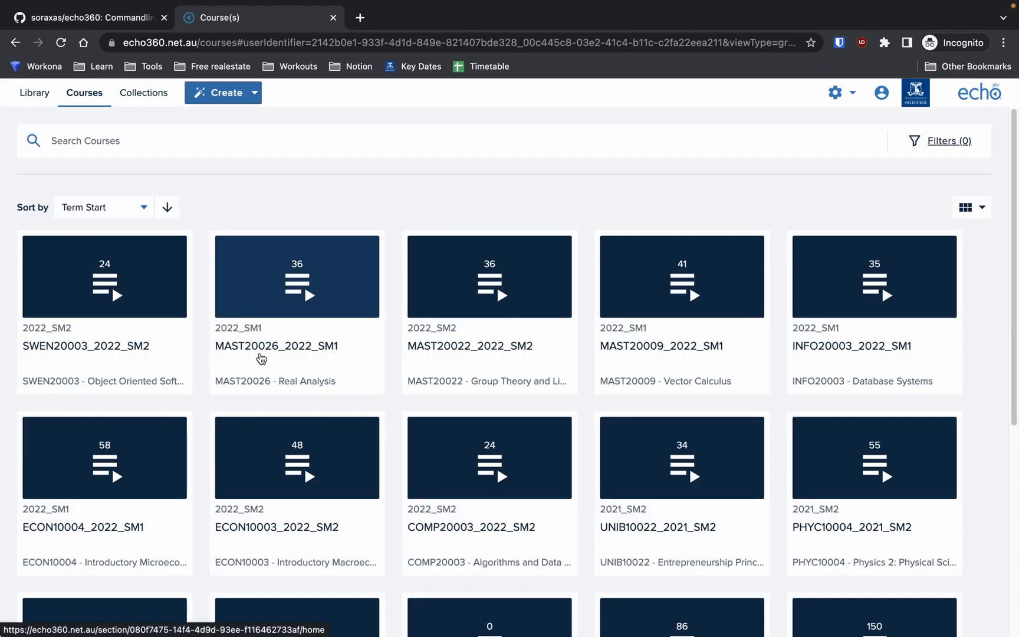
{"action": "mouse_move", "coordinate": [262, 351]}
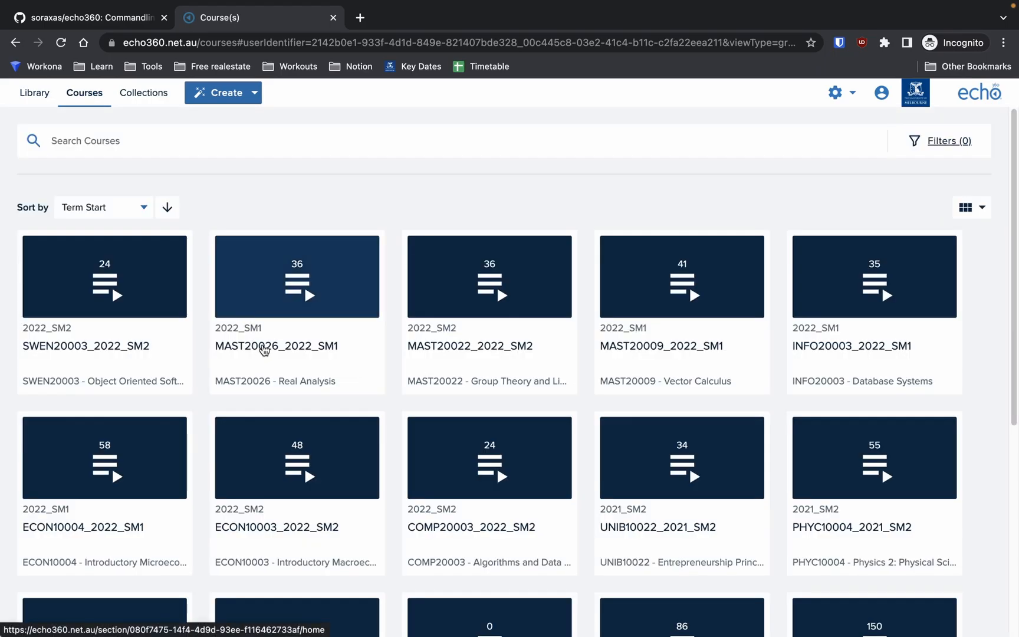
{"action": "left_click", "coordinate": [297, 276]}
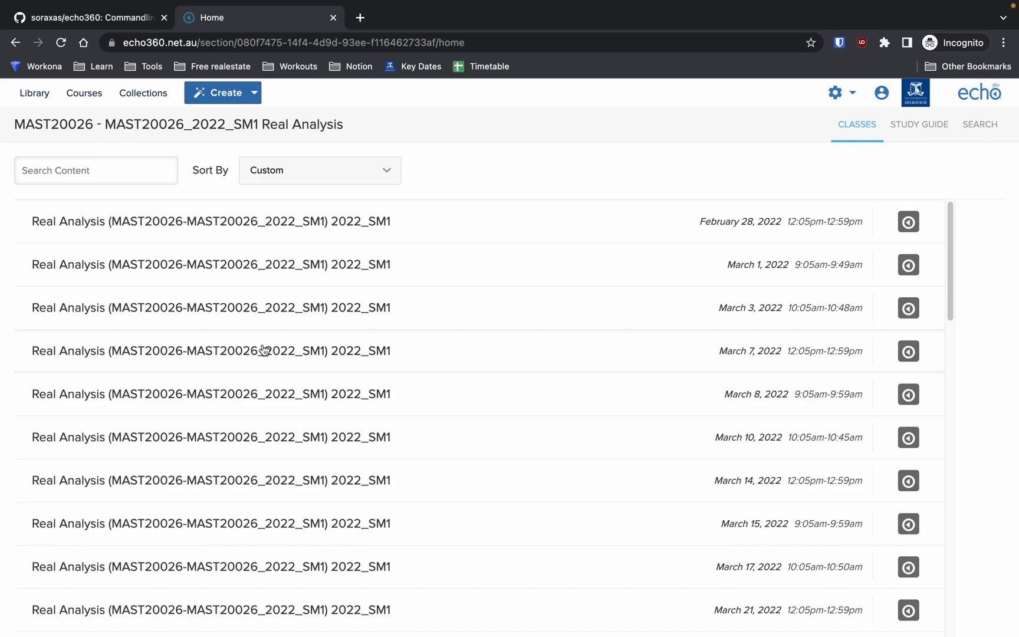
{"action": "left_click", "coordinate": [286, 43]}
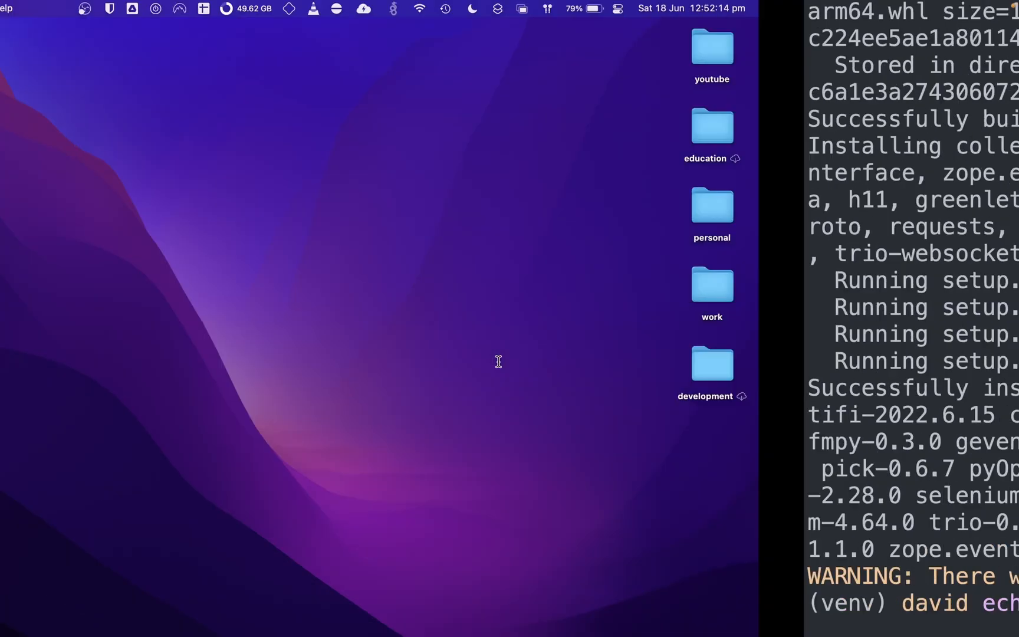
Create a new Desktop folder and start naming it ra-lectures
{"action": "right_click", "coordinate": [498, 363]}
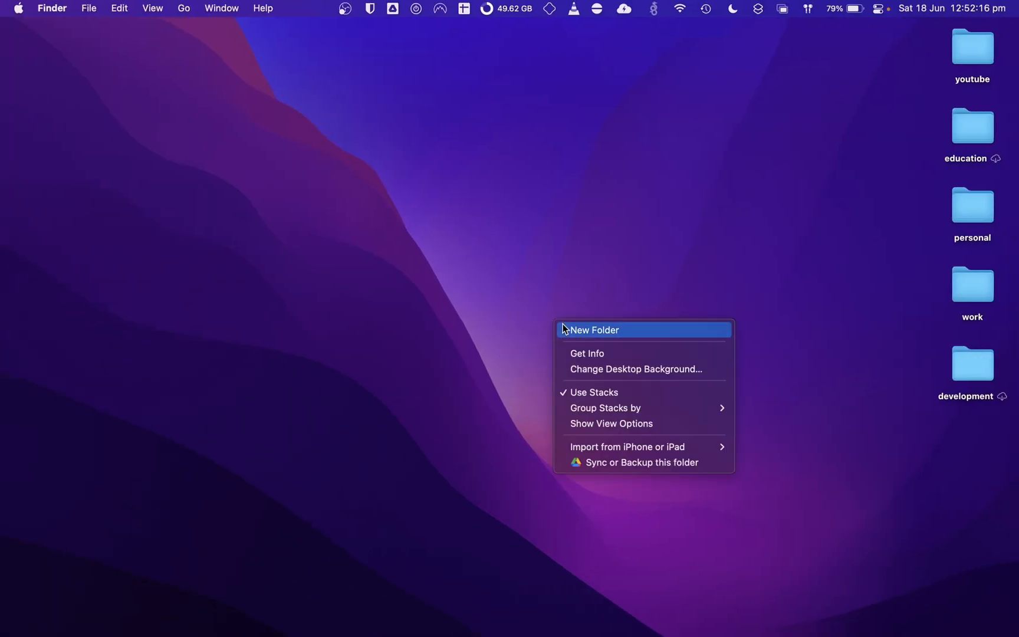
{"action": "left_click", "coordinate": [593, 329]}
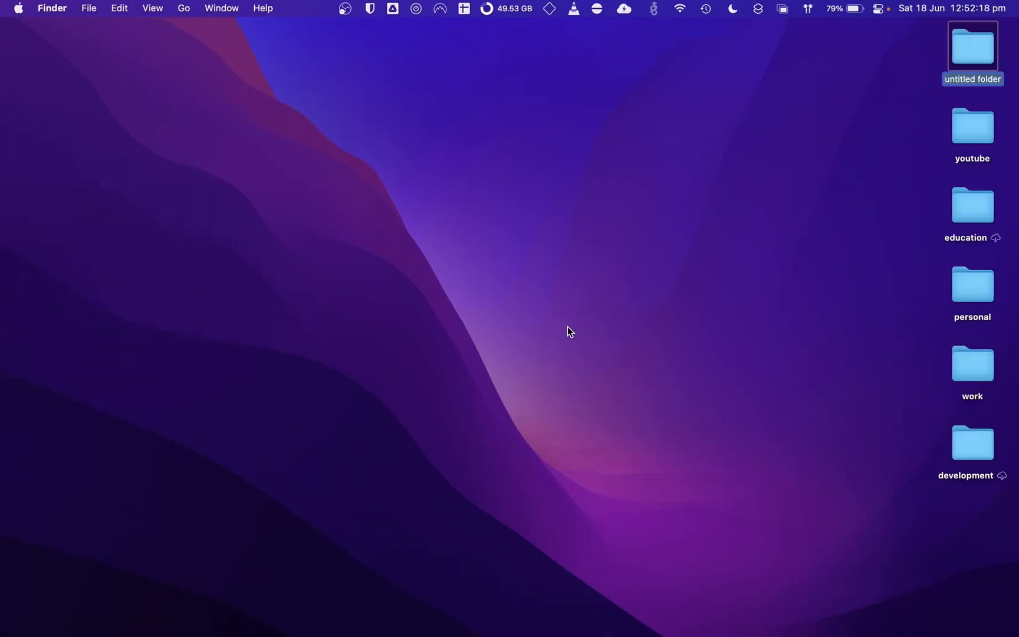
{"action": "type", "text": "ra-"}
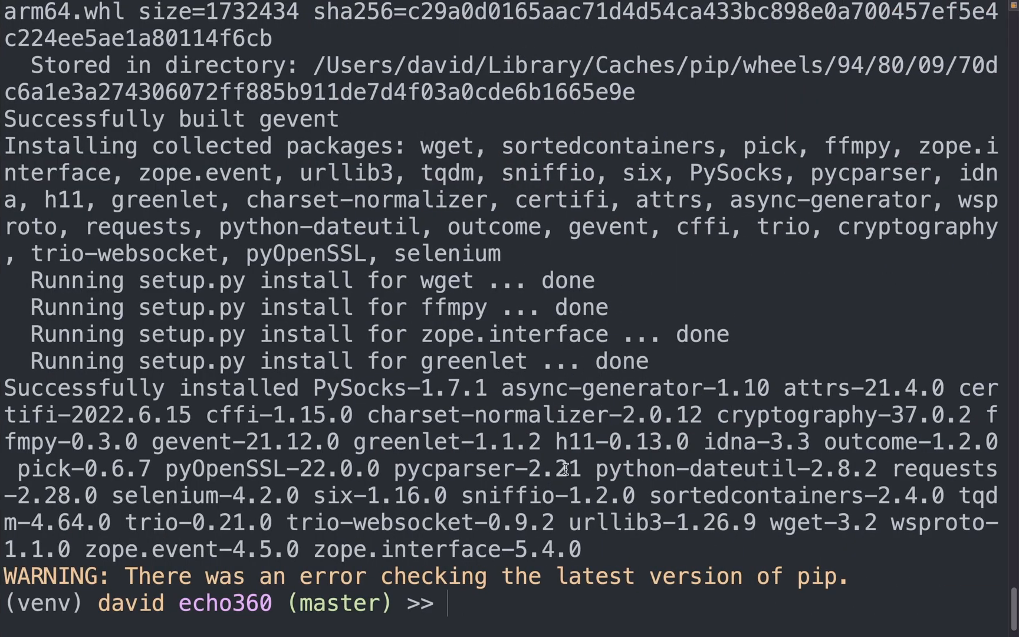
{"action": "mouse_move", "coordinate": [458, 603]}
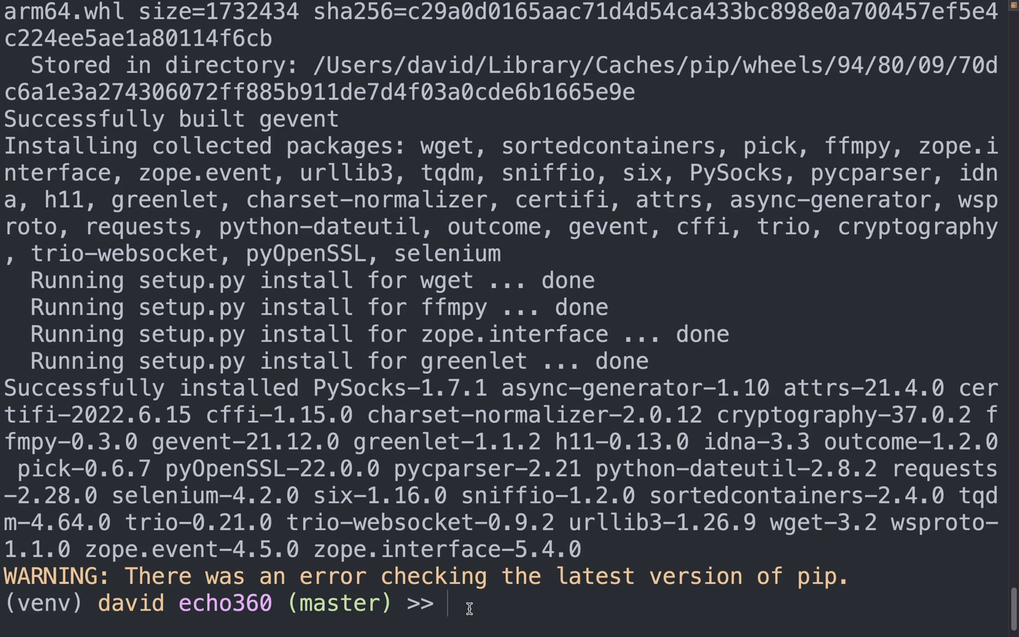
Type python3 echo360.py with the course section URL and the --firefox flag
{"action": "type", "text": "python"}
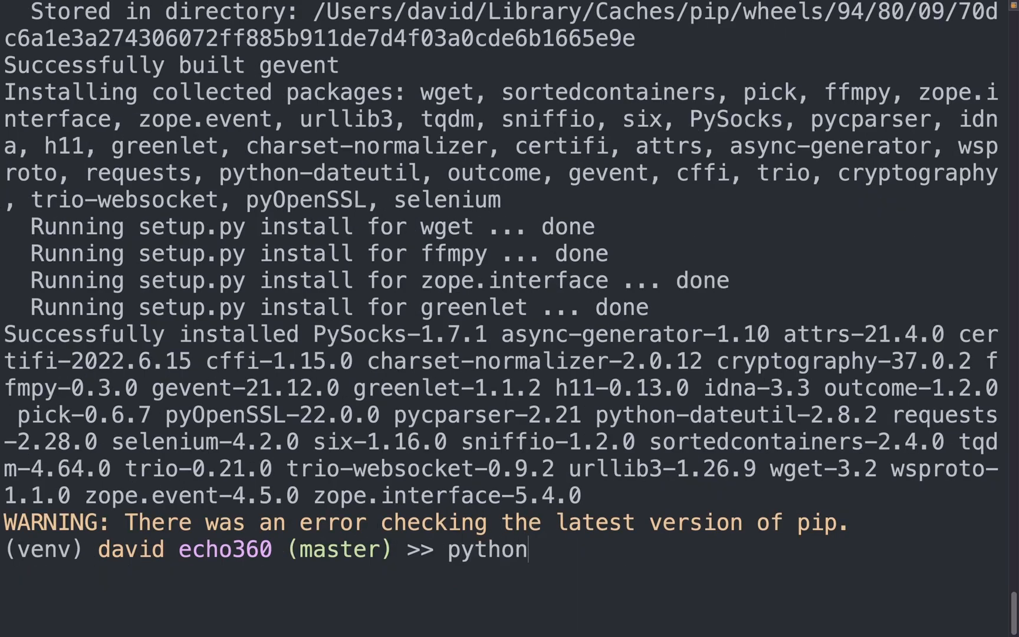
{"action": "type", "text": "3"}
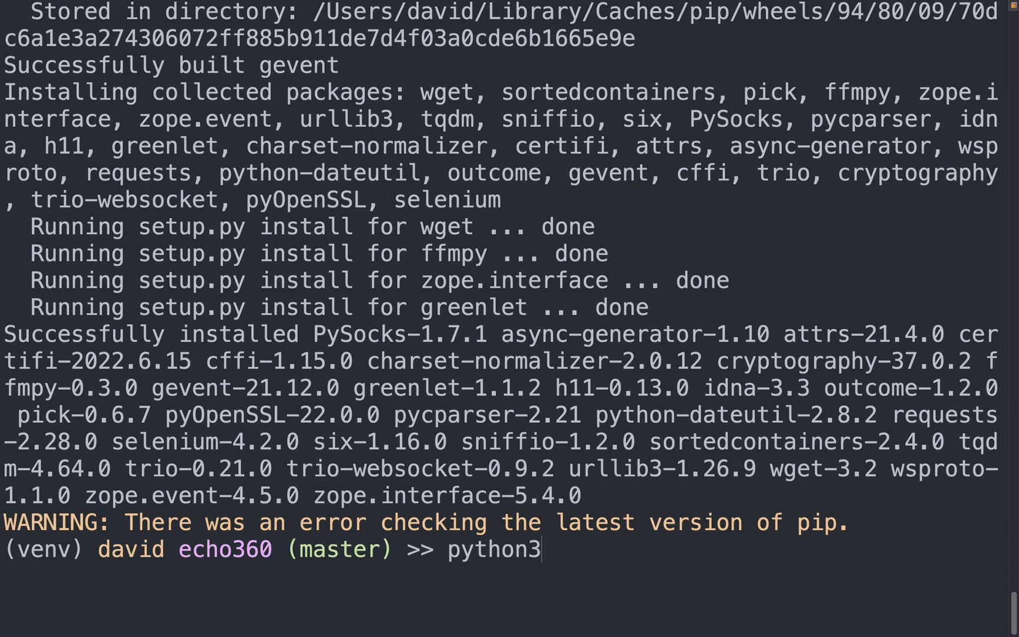
{"action": "type", "text": "echo360"}
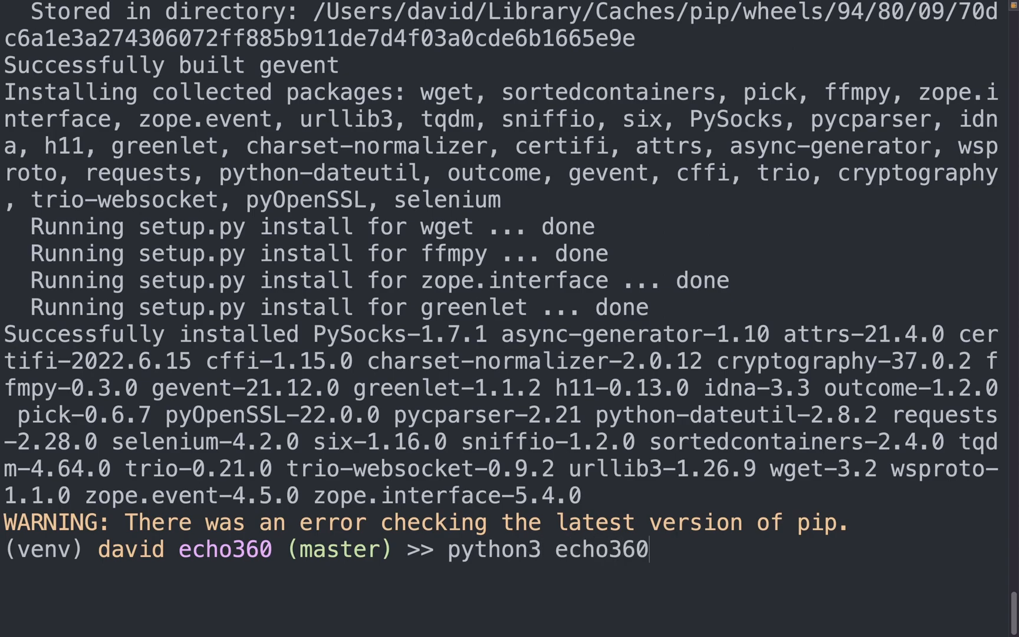
{"action": "type", "text": ".py"}
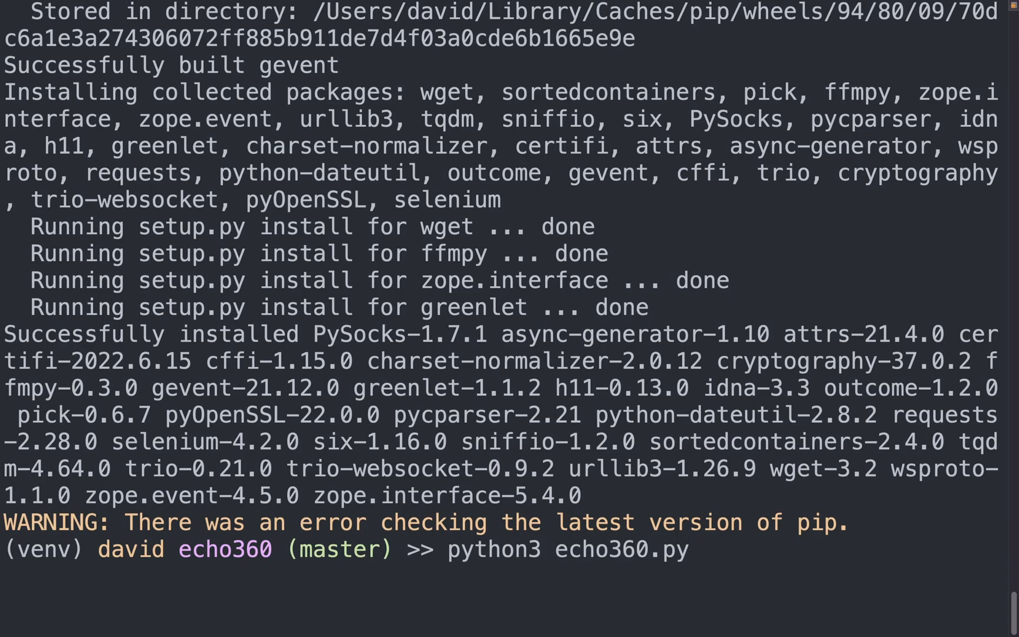
{"action": "type", "text": "https://echo360.net.au/section/080f7475-14f4-4d9d-93ee-f116462733af/home"}
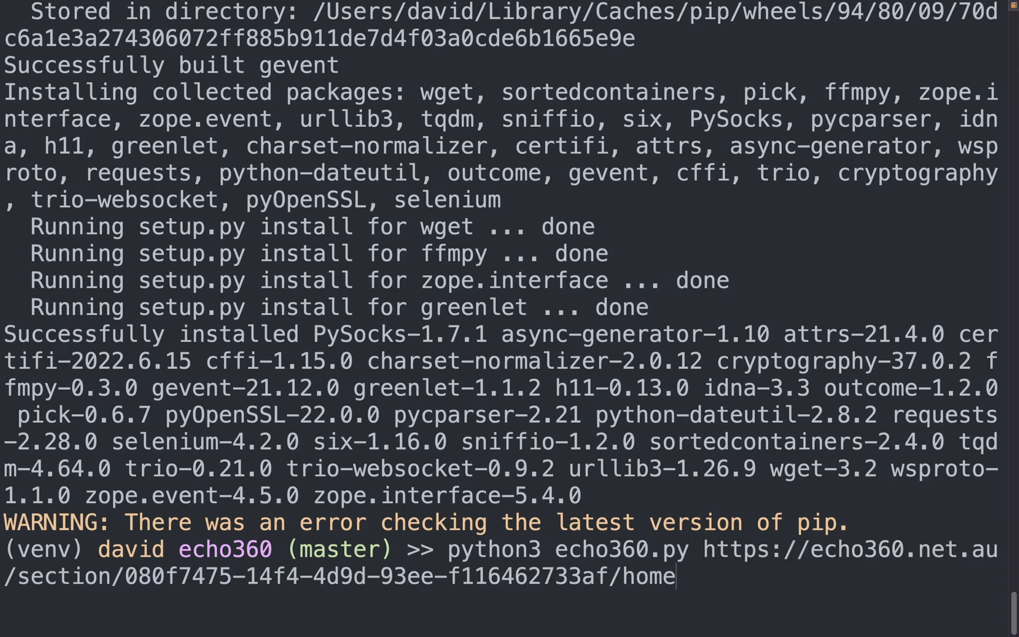
{"action": "type", "text": "--firef"}
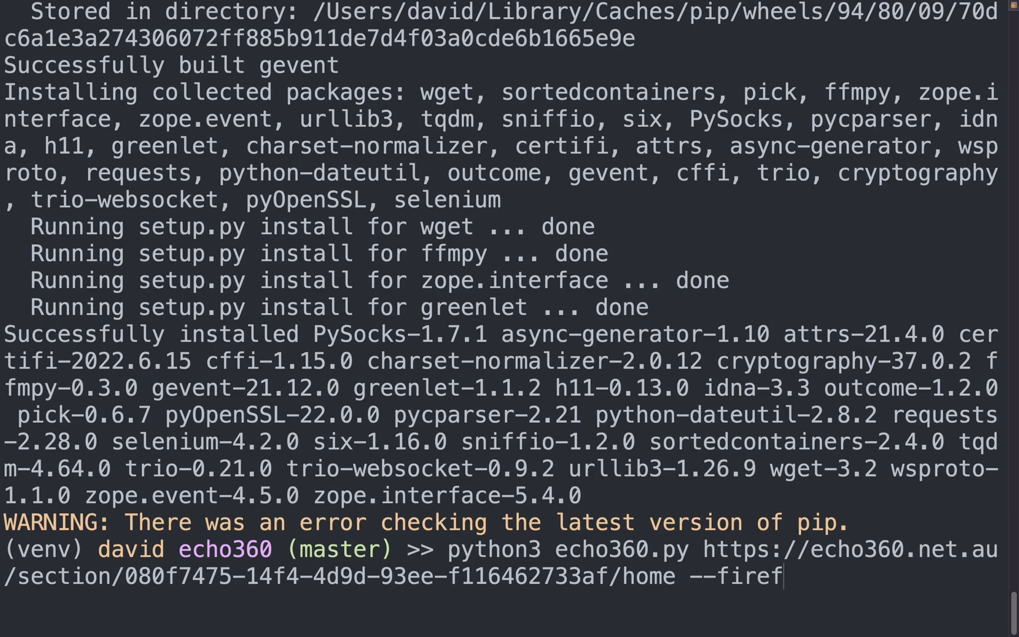
{"action": "type", "text": "ox"}
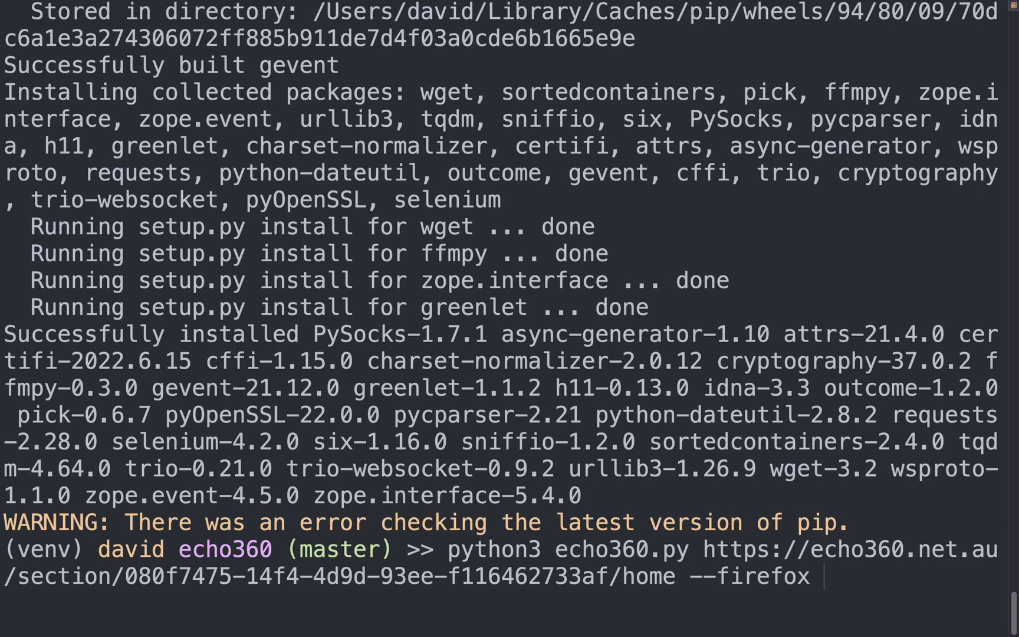
Add --alternative_feeds and output path -o ~/Desktop/ra-lectures to the command
{"action": "type", "text": "--alternat"}
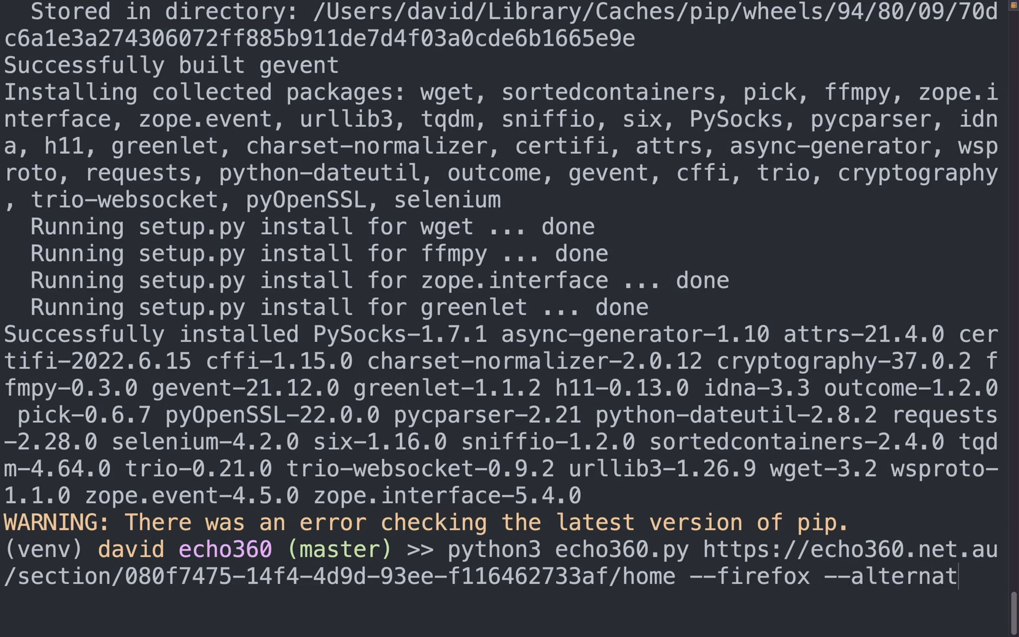
{"action": "type", "text": "ive_feed"}
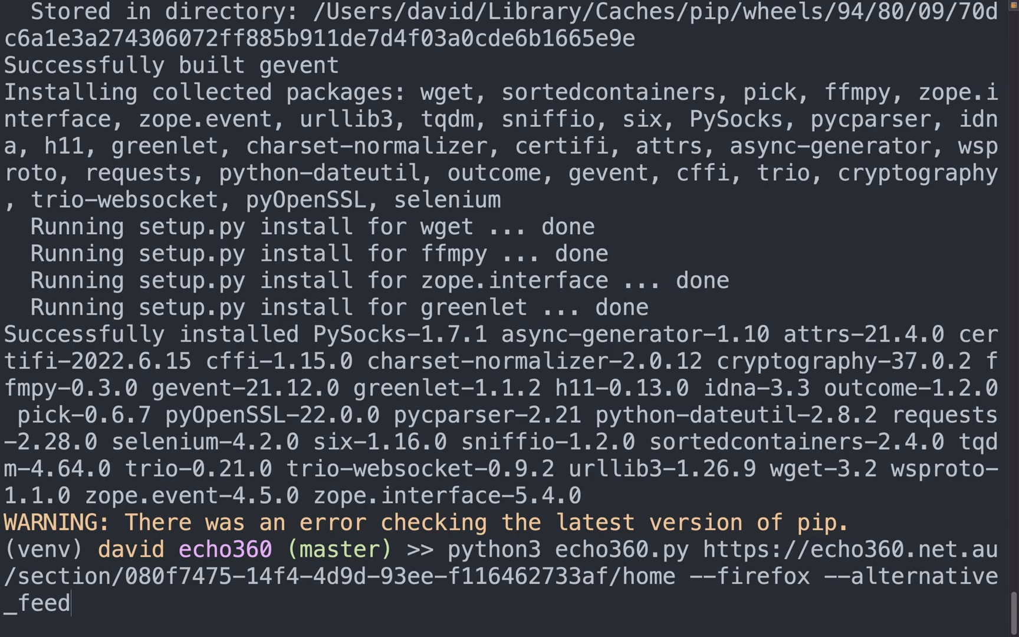
{"action": "type", "text": "s"}
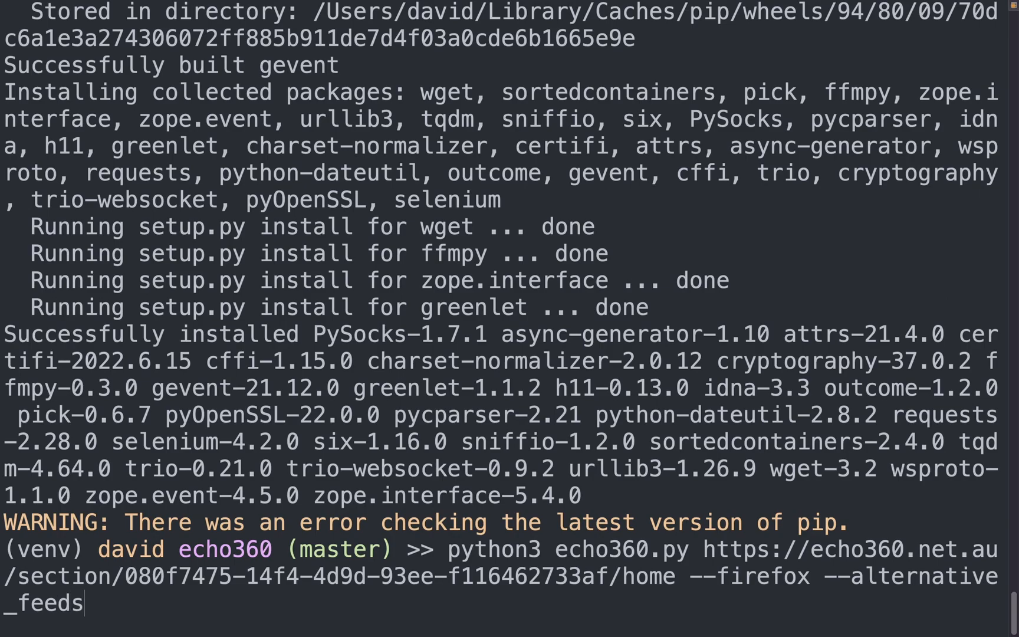
{"action": "type", "text": "-"}
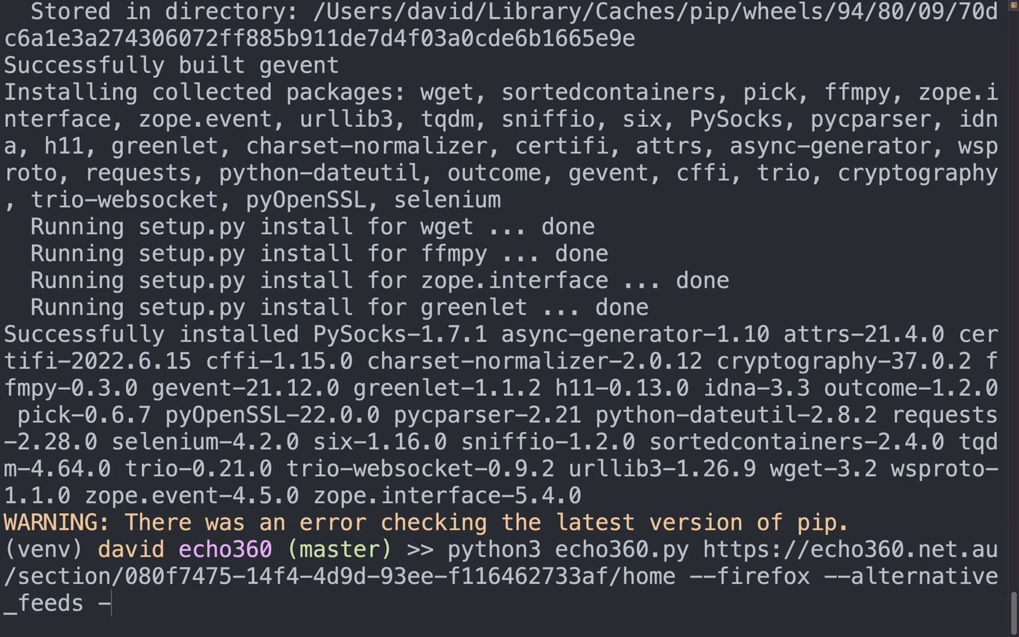
{"action": "type", "text": "o"}
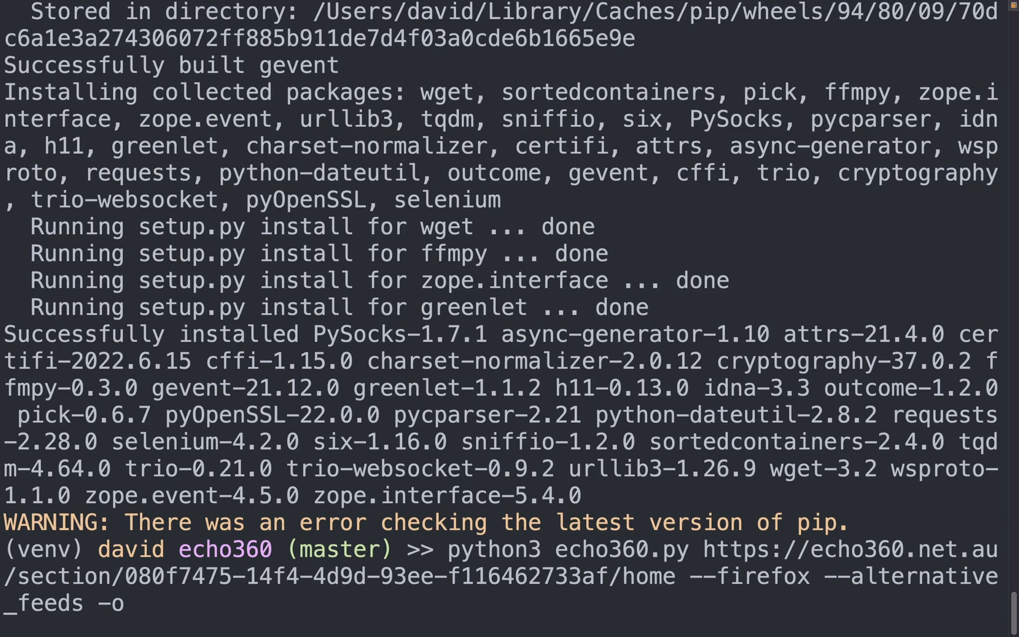
{"action": "type", "text": "~/"}
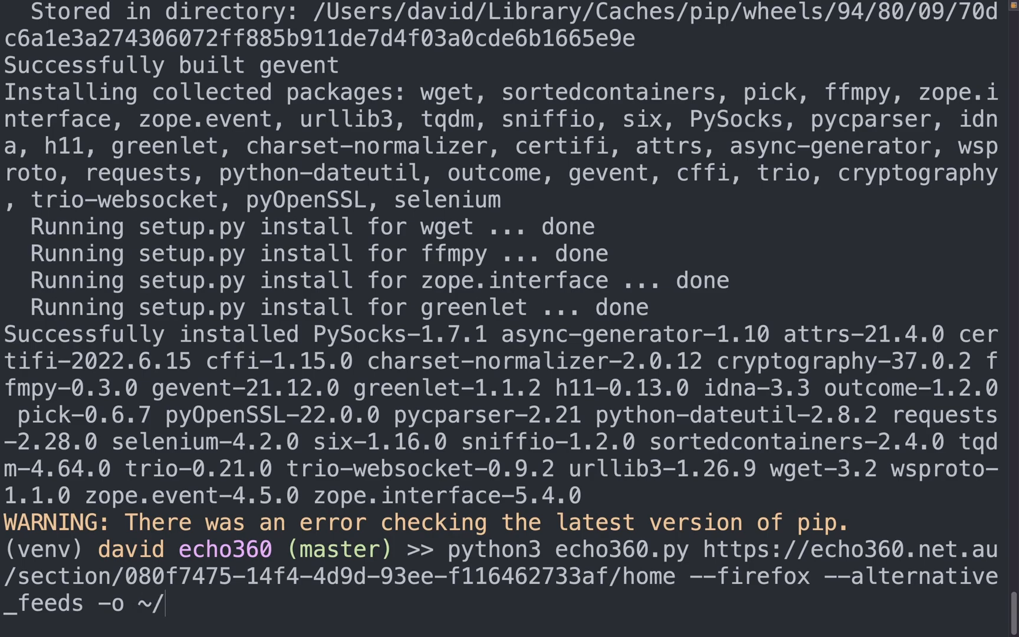
{"action": "type", "text": "Desktop"}
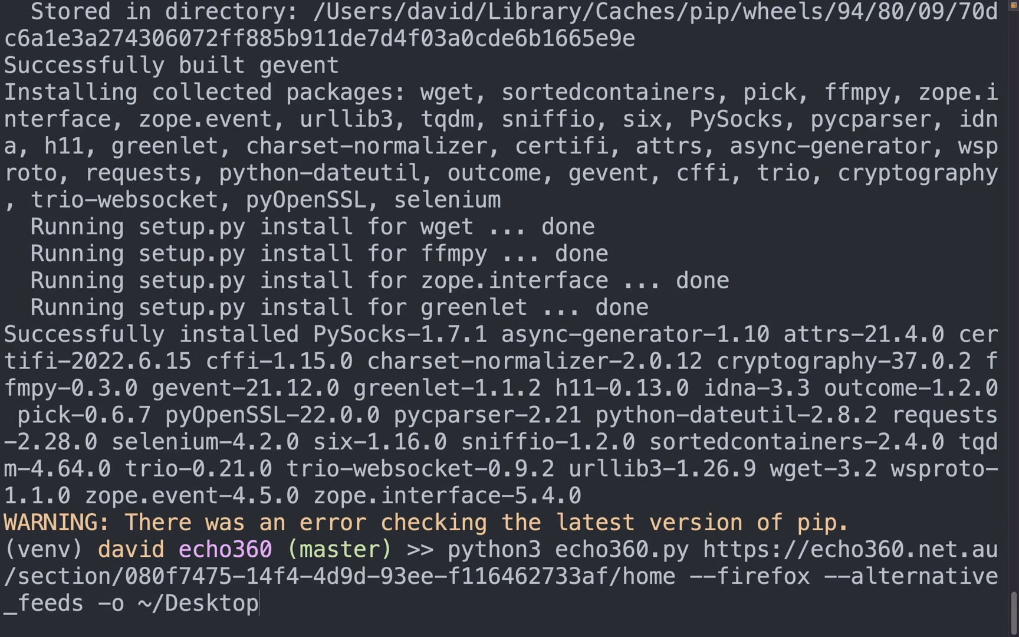
{"action": "type", "text": "/"}
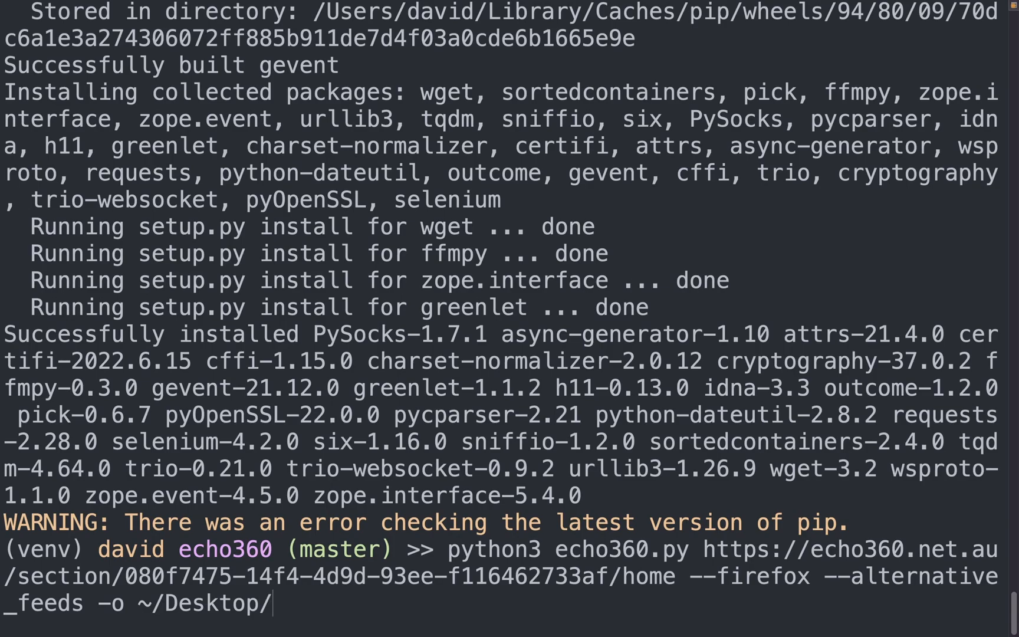
{"action": "type", "text": "ra-lectr"}
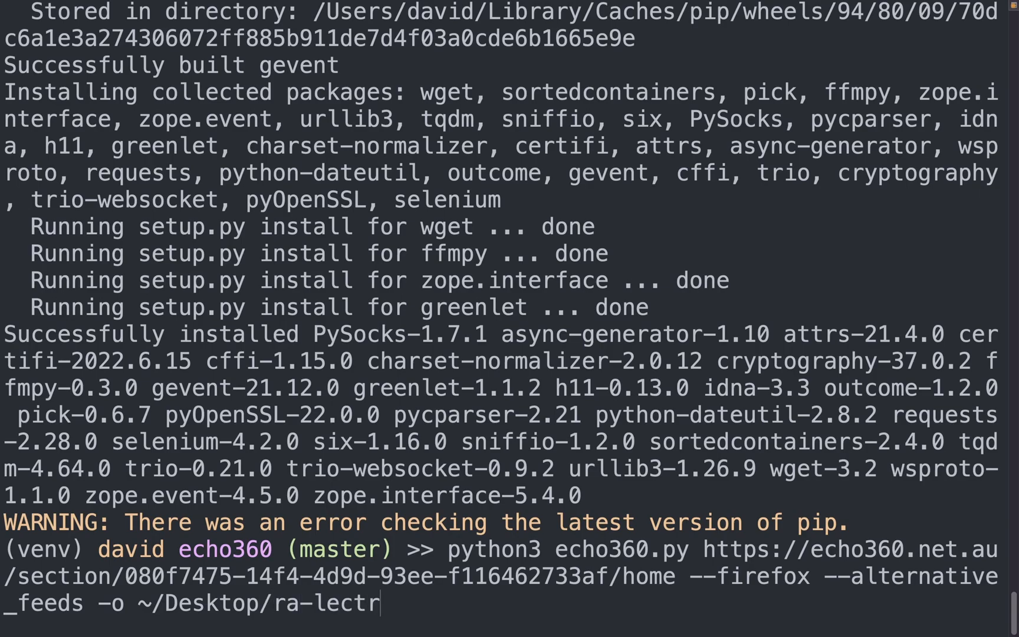
{"action": "type", "text": "ures"}
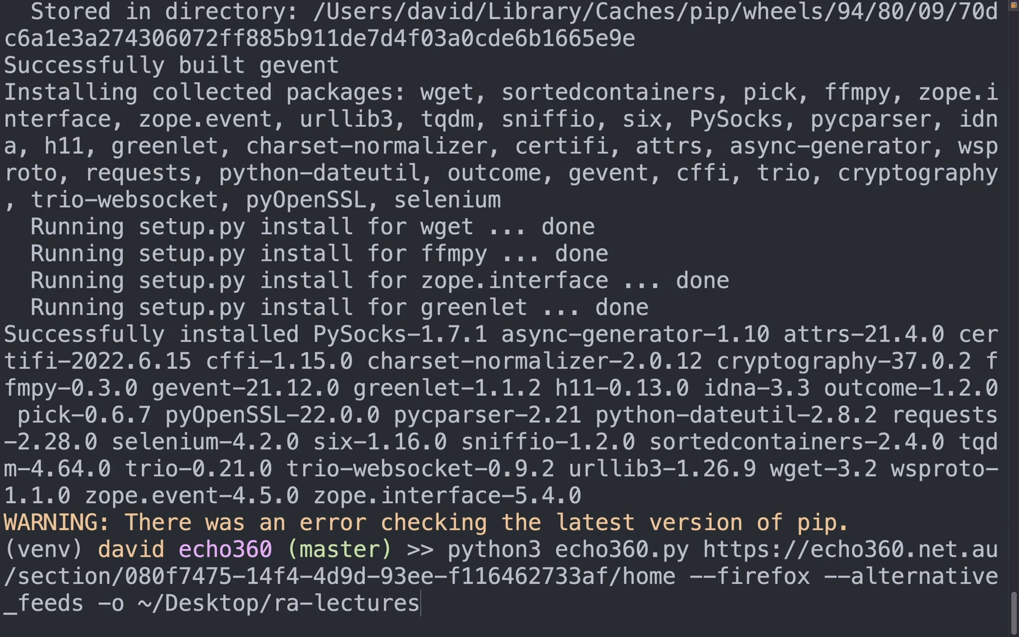
{"action": "scroll", "scroll_direction": "down", "scroll_amount": 3}
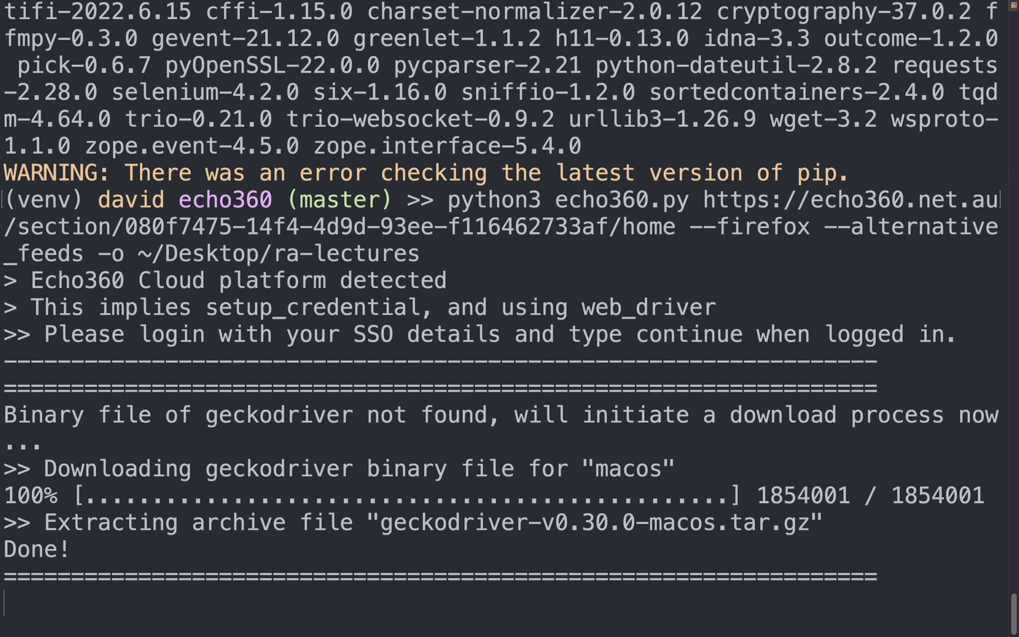
{"action": "mouse_move", "coordinate": [698, 411]}
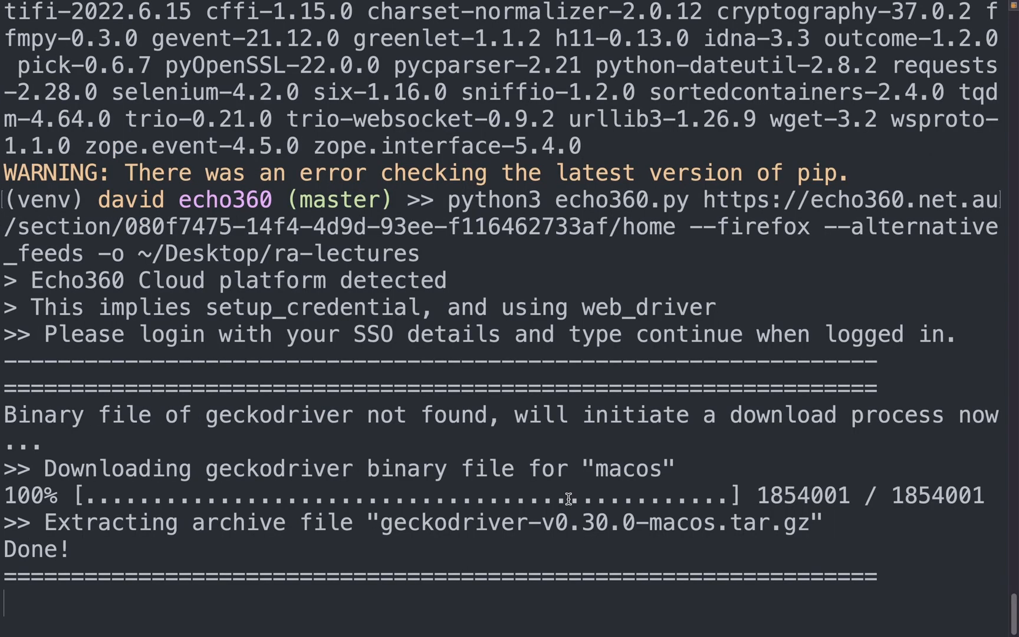
{"action": "mouse_move", "coordinate": [404, 615]}
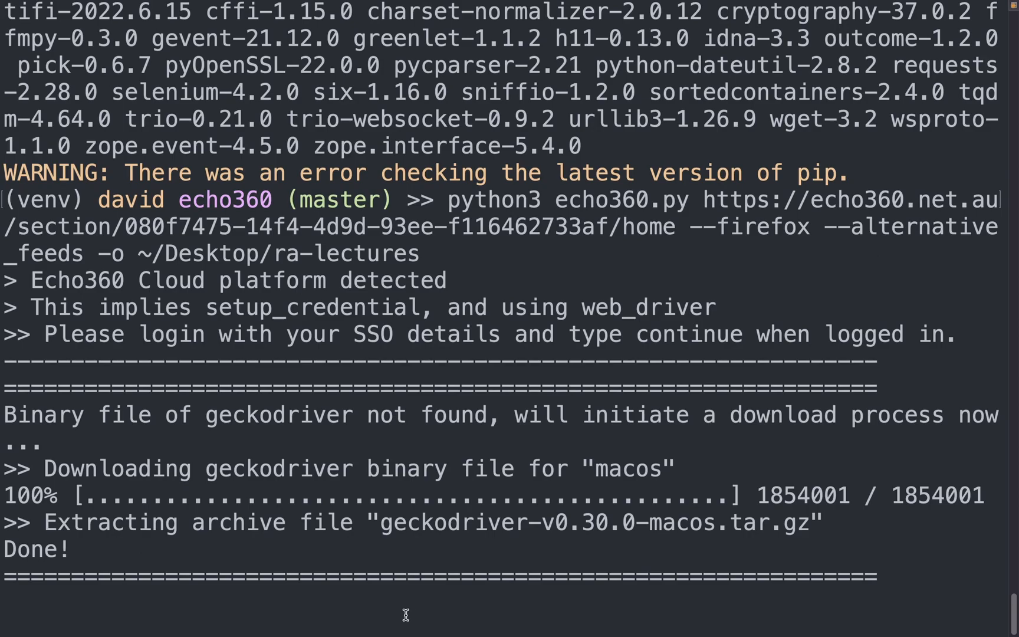
Interrupt the running downloader with Ctrl+C and retype the echo360.py command
{"action": "key", "text": "ctrl+c"}
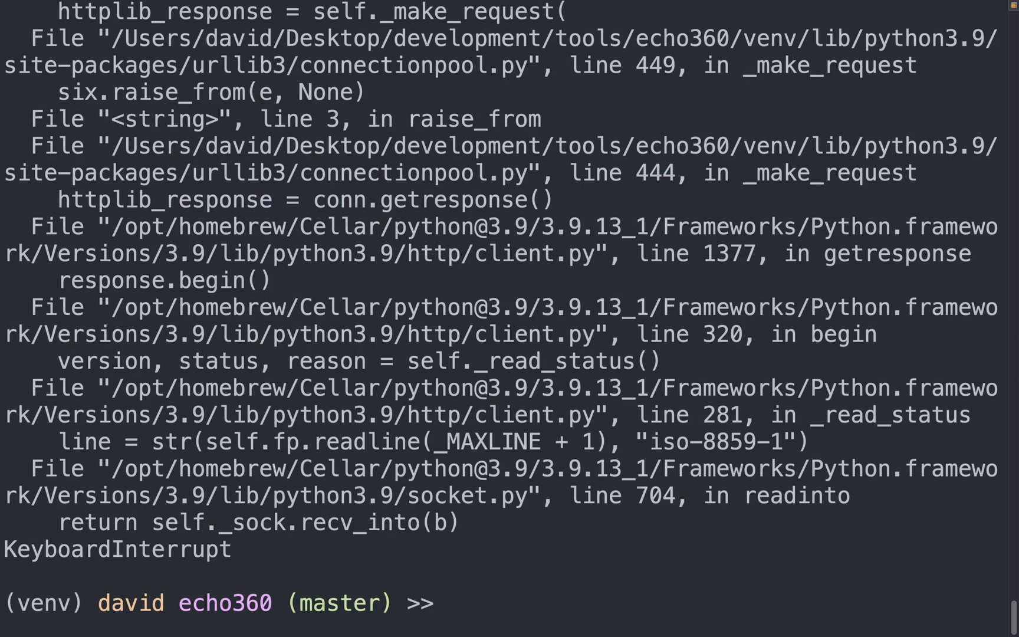
{"action": "type", "text": "python3 echo360.py https://echo360.net.au/section/080f7475-14f4-4d9d-93ee-f116462733af/home --firefox --alternative_feeds -o ~/Desktop/ra-lectures"}
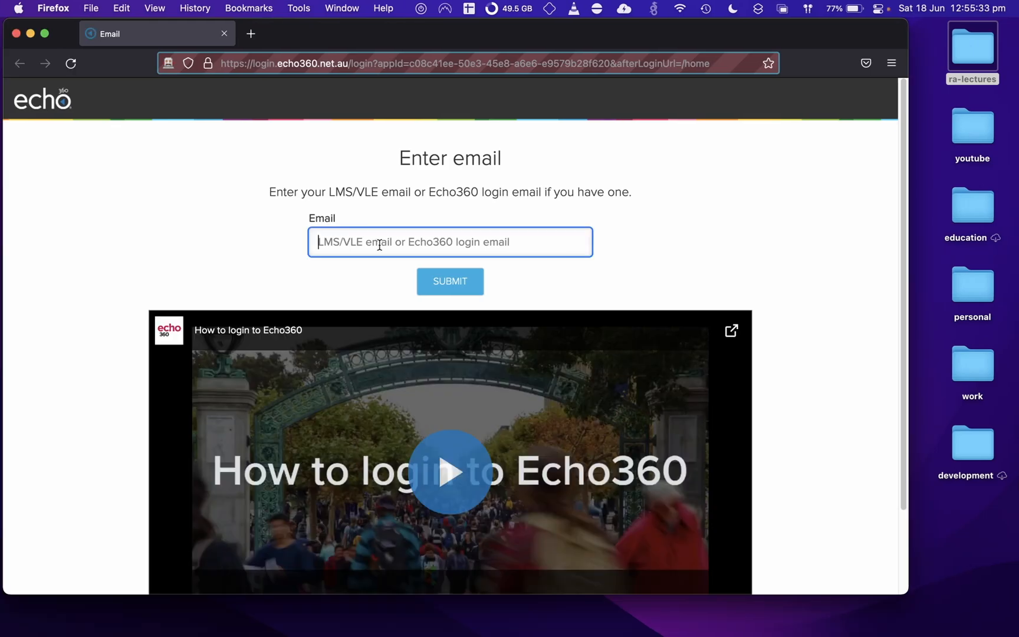
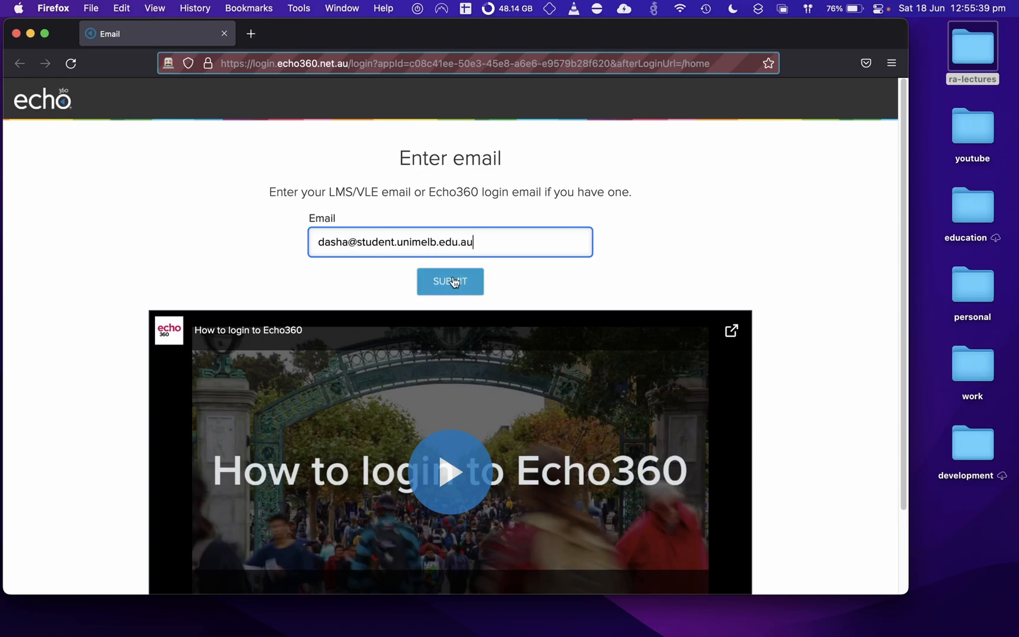
{"action": "left_click", "coordinate": [450, 281]}
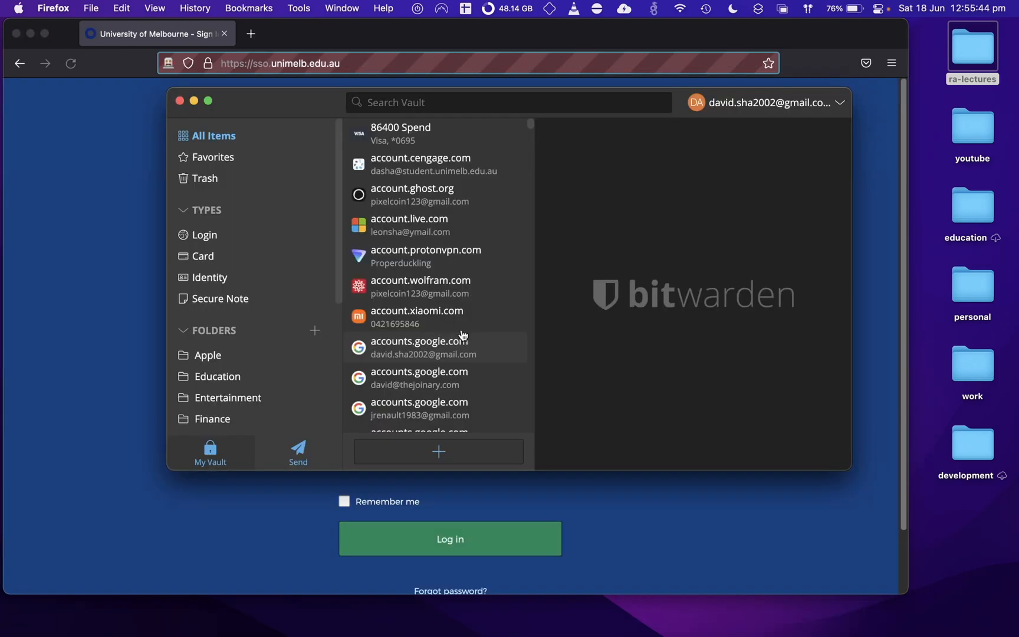
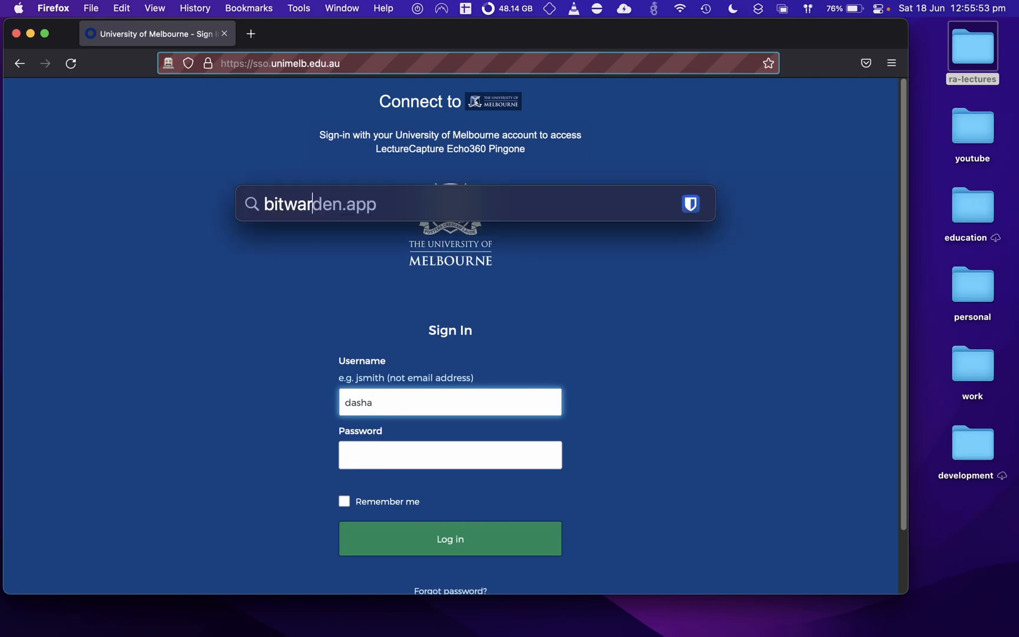
{"action": "left_click", "coordinate": [814, 260]}
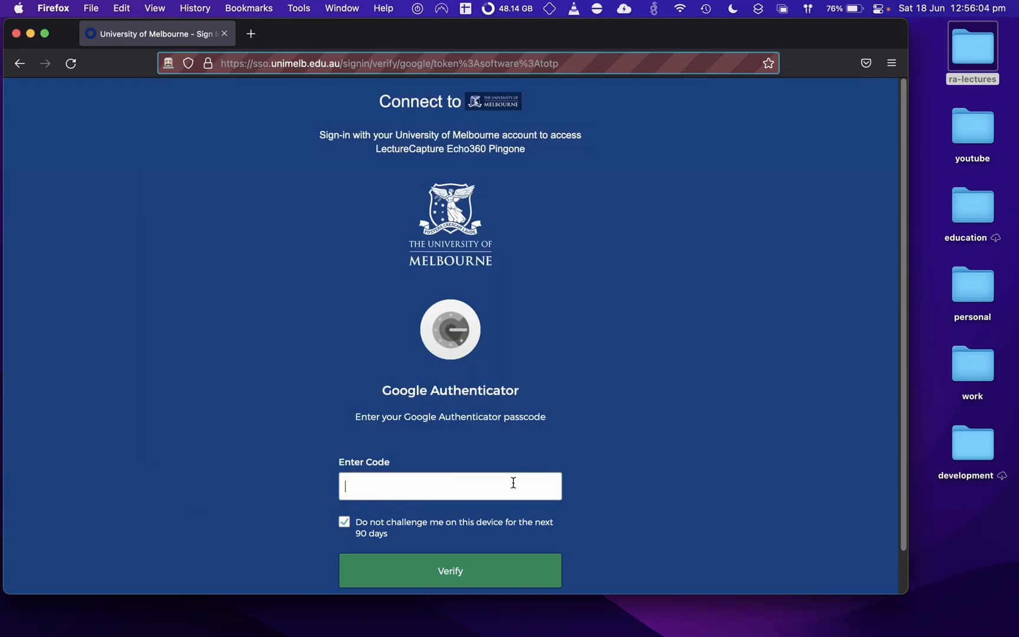
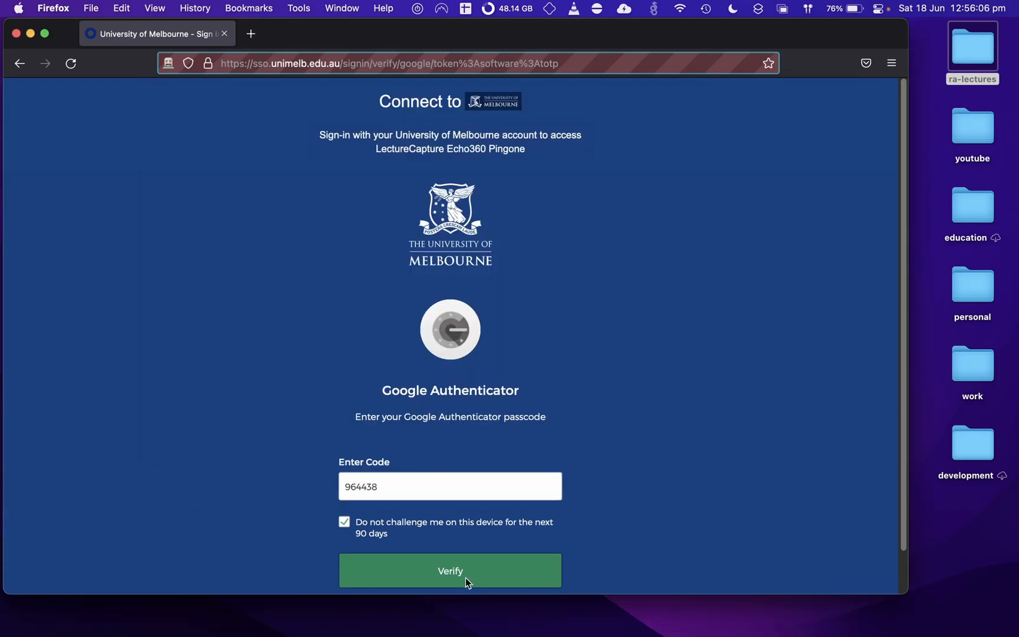
{"action": "left_click", "coordinate": [450, 570]}
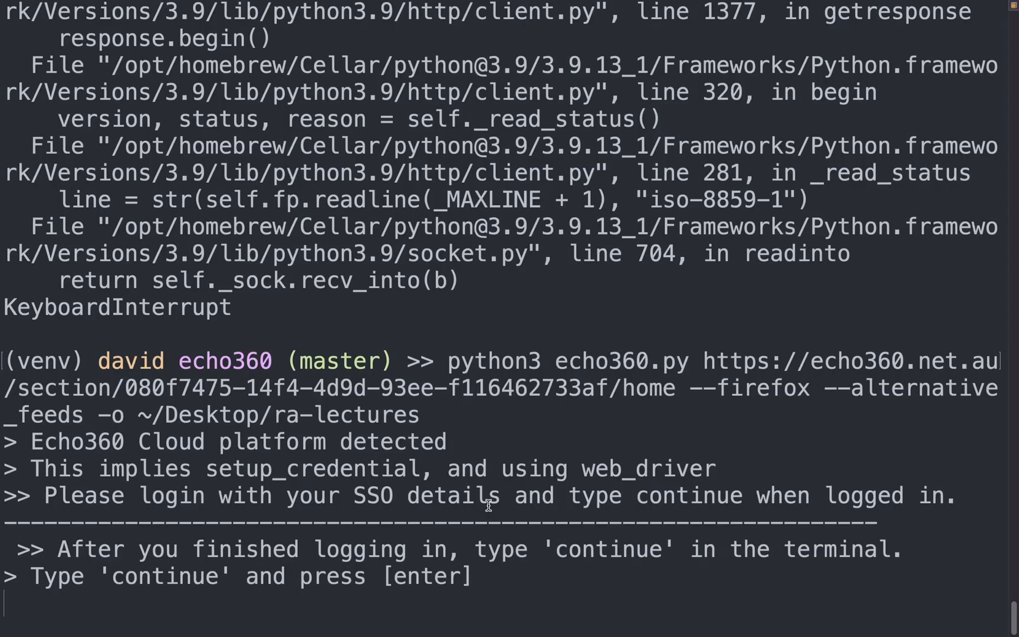
Enter 'continue' in Terminal so the lecture downloads begin
{"action": "type", "text": "con"}
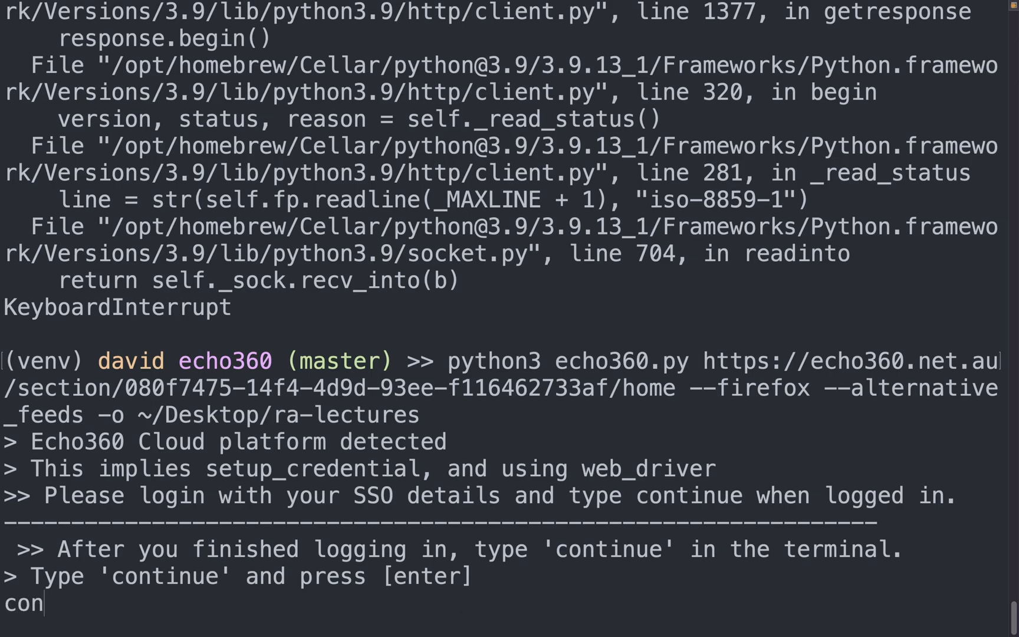
{"action": "type", "text": "tinue"}
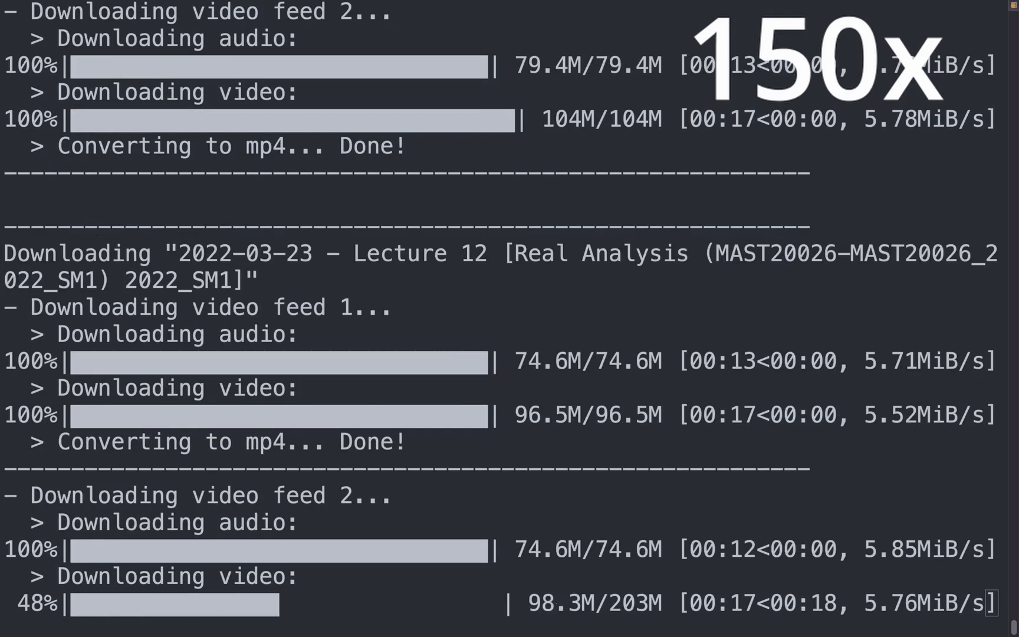
Scroll through the downloader output as it finishes Real Analysis lectures through Lecture 36
{"action": "scroll", "scroll_direction": "down", "scroll_amount": 3}
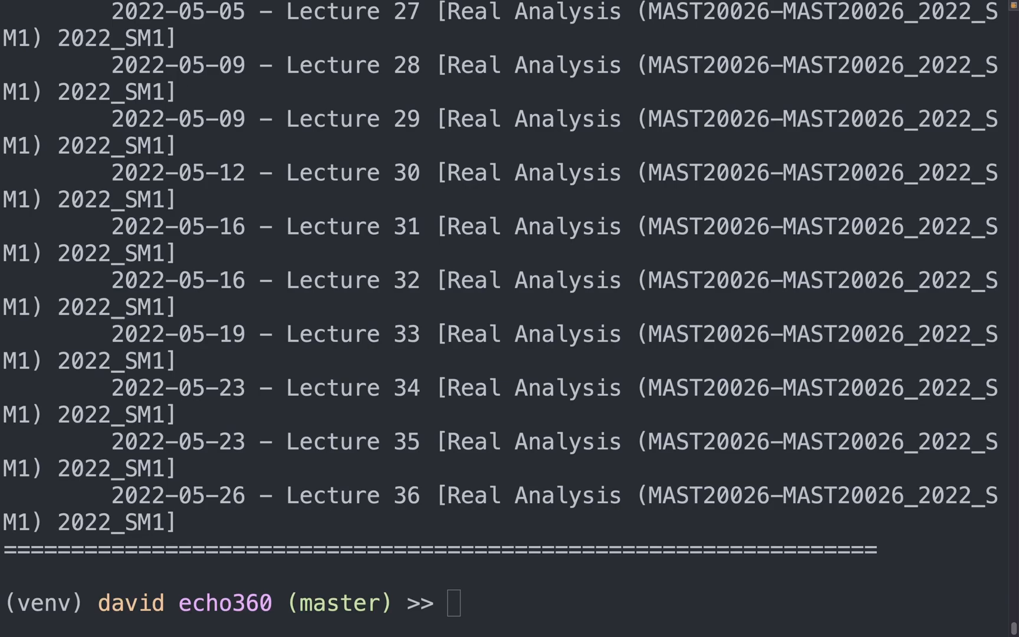
{"action": "mouse_move", "coordinate": [210, 450]}
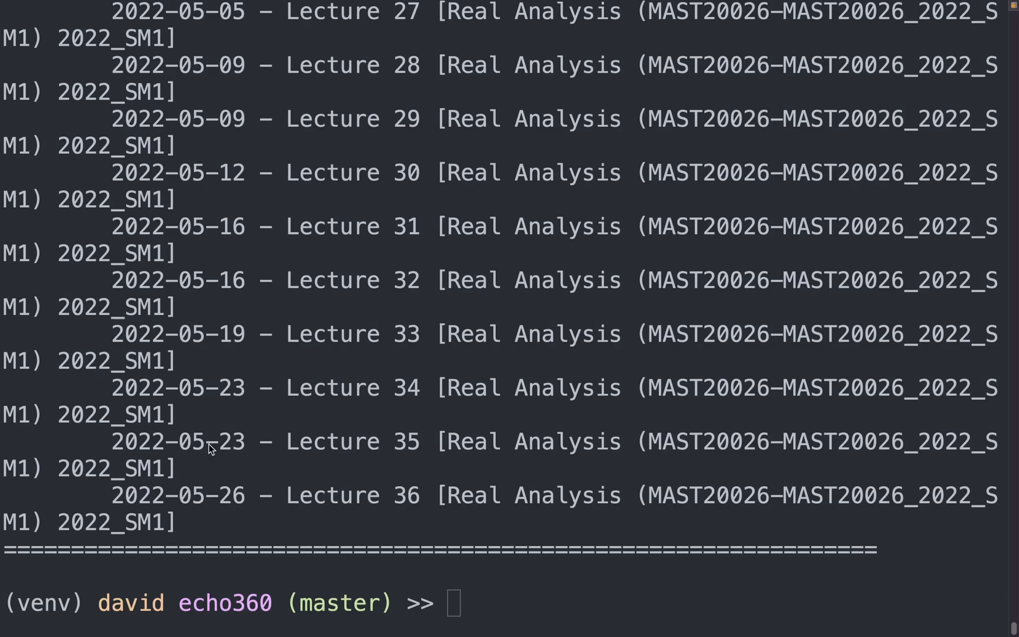
{"action": "mouse_move", "coordinate": [376, 537]}
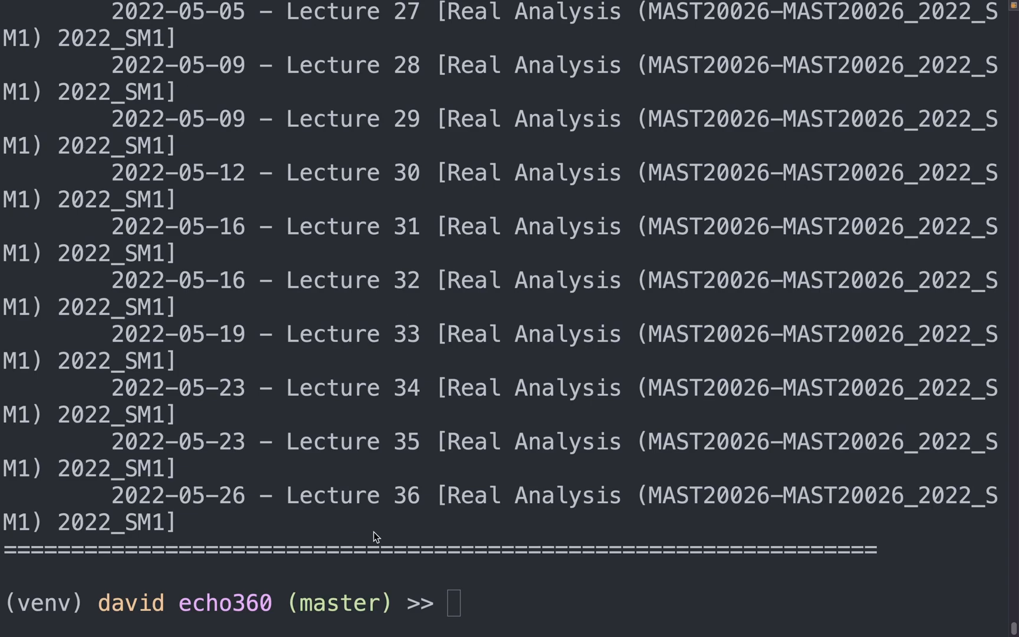
{"action": "mouse_move", "coordinate": [389, 524]}
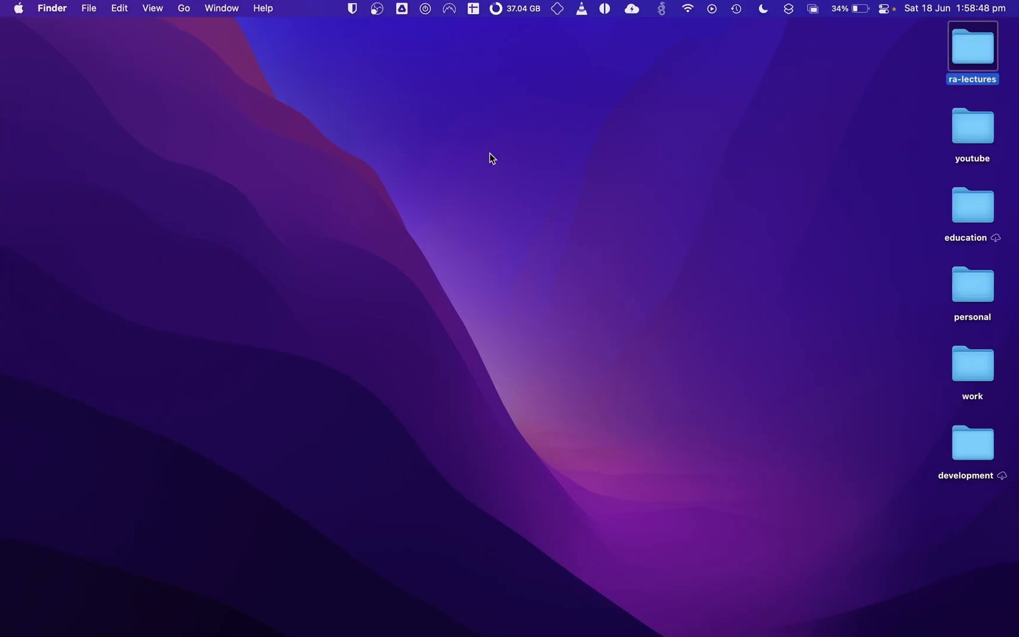
Browse into ra-lectures and its [[UNTITLED]] subfolder to view the 72 lecture mp4 files
{"action": "double_click", "coordinate": [973, 46]}
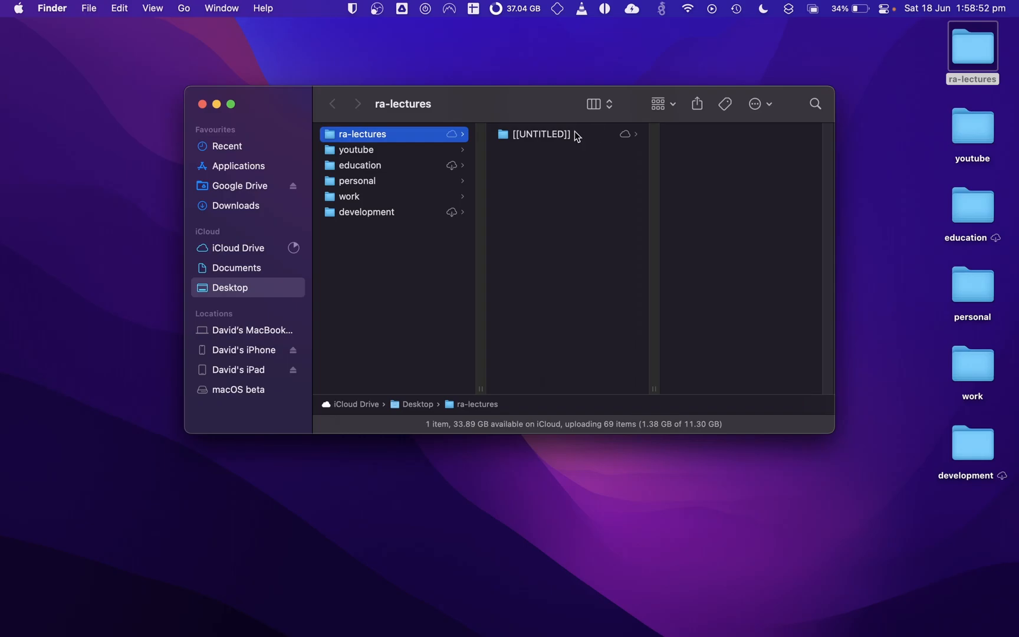
{"action": "left_click", "coordinate": [538, 134]}
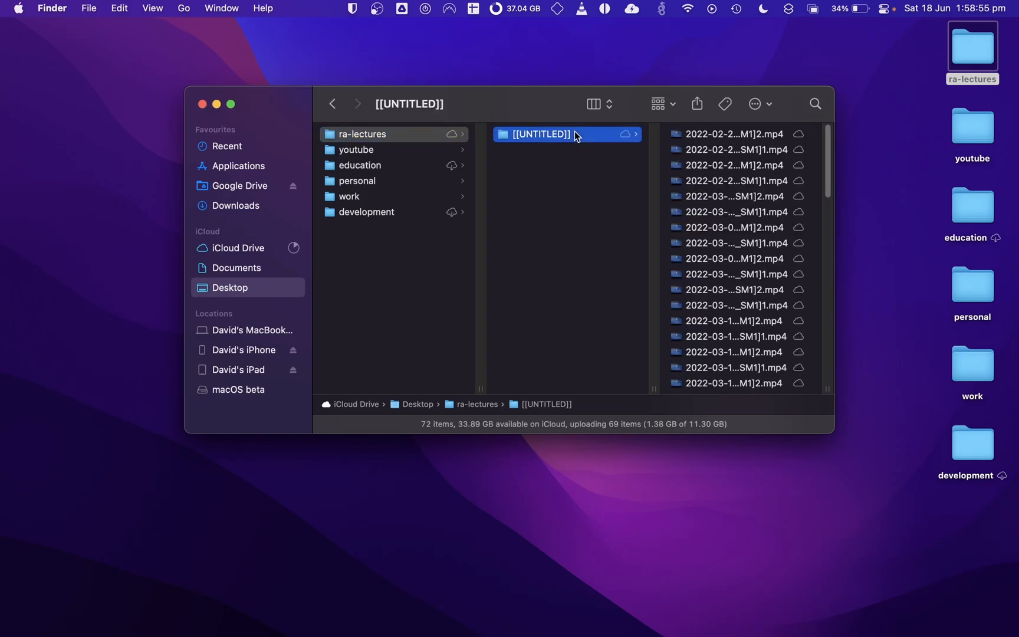